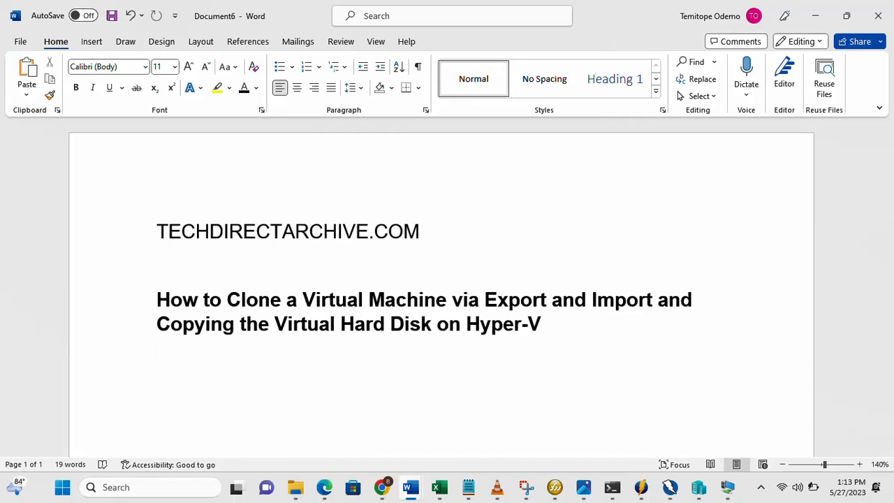
- Switch from the Word title page to the server VM's Virtual Machine Connection window
click(157, 355)
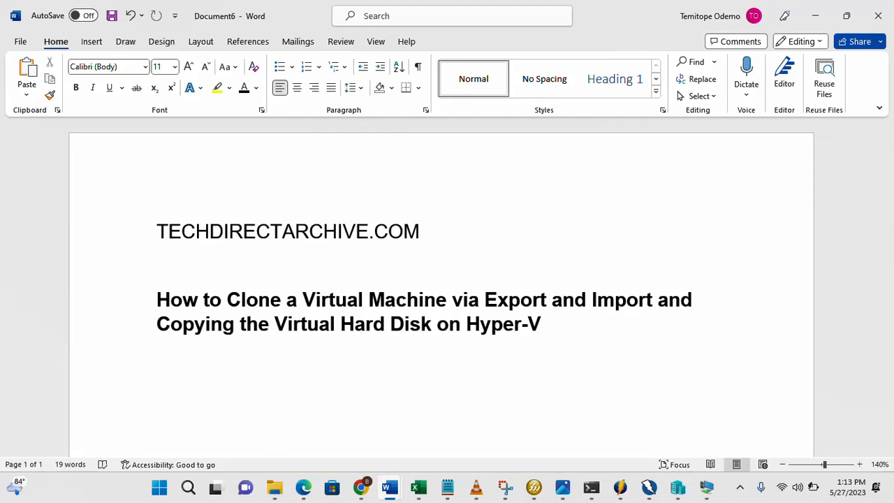
click(157, 355)
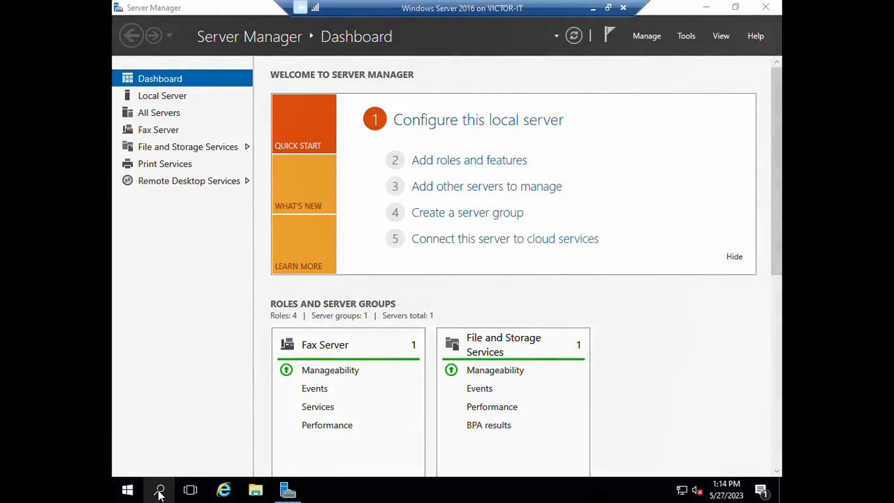
- Use Windows search and the Run dialog with 'sysprep' to reach the System32 Sysprep folder
click(160, 489)
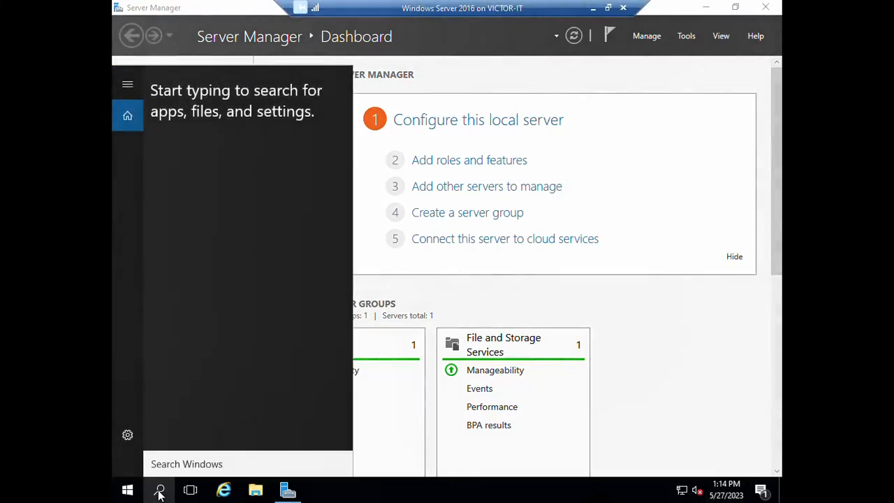
text(r)
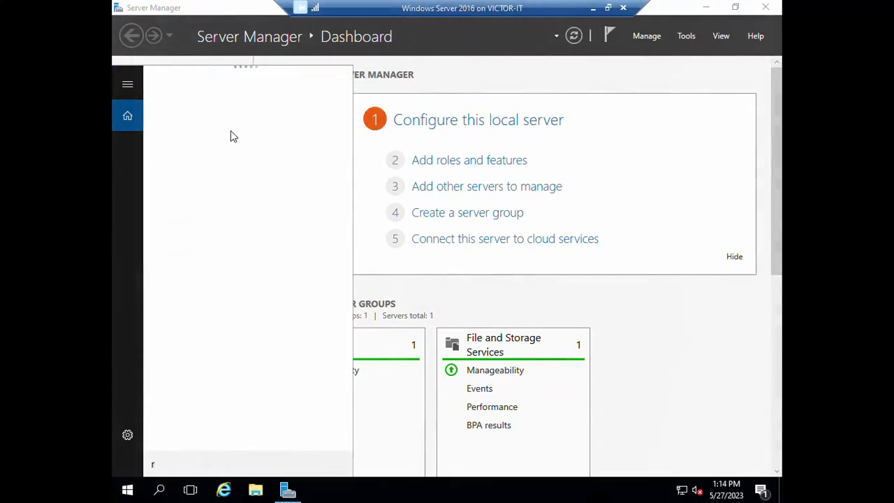
text(run)
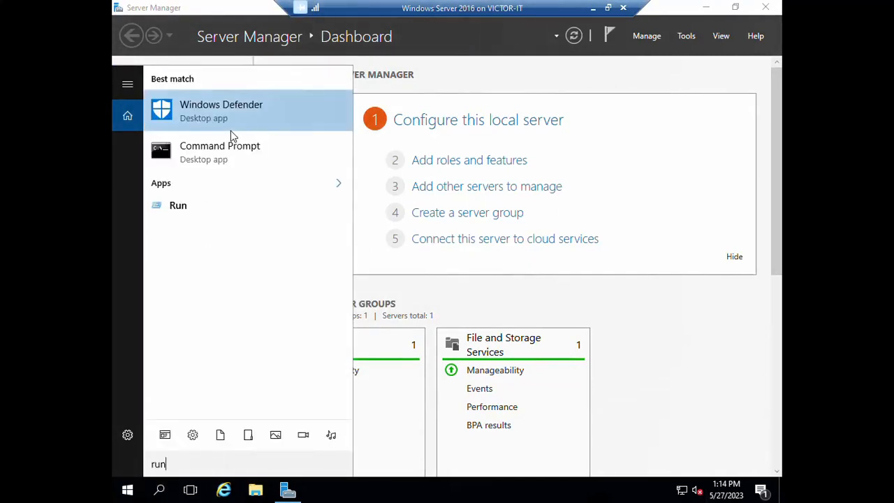
mouse_move(187, 210)
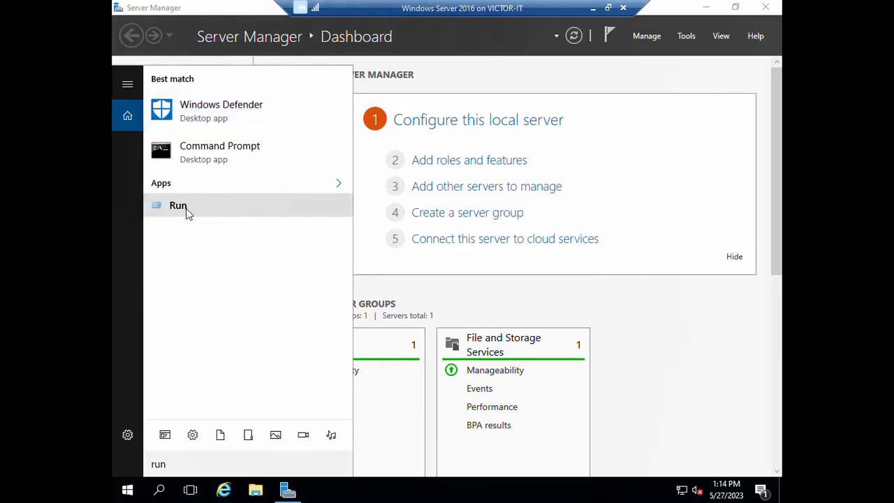
click(179, 204)
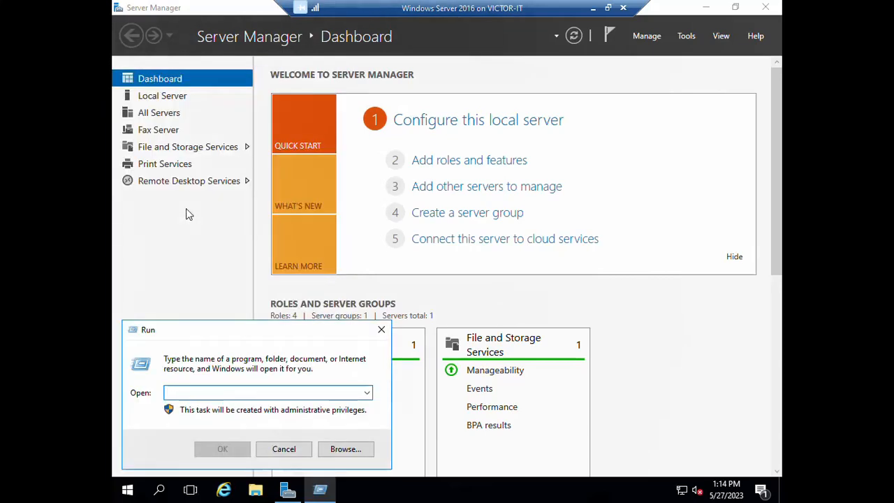
text(sysprep)
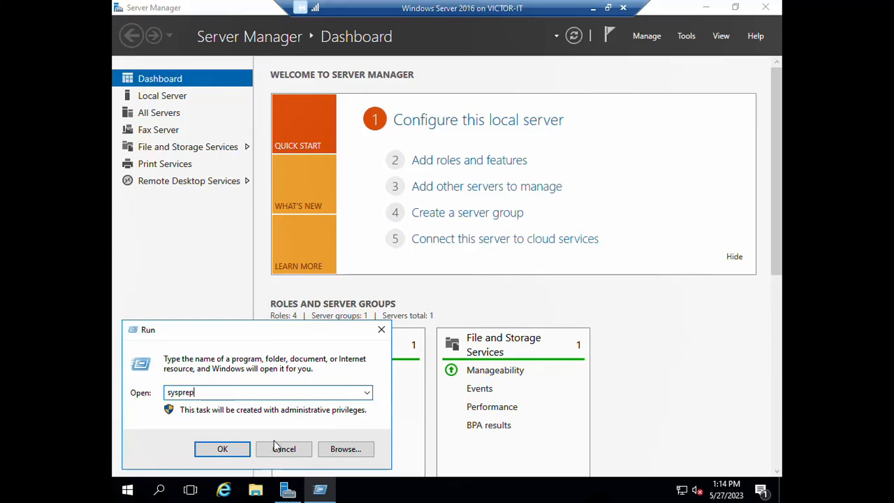
click(223, 448)
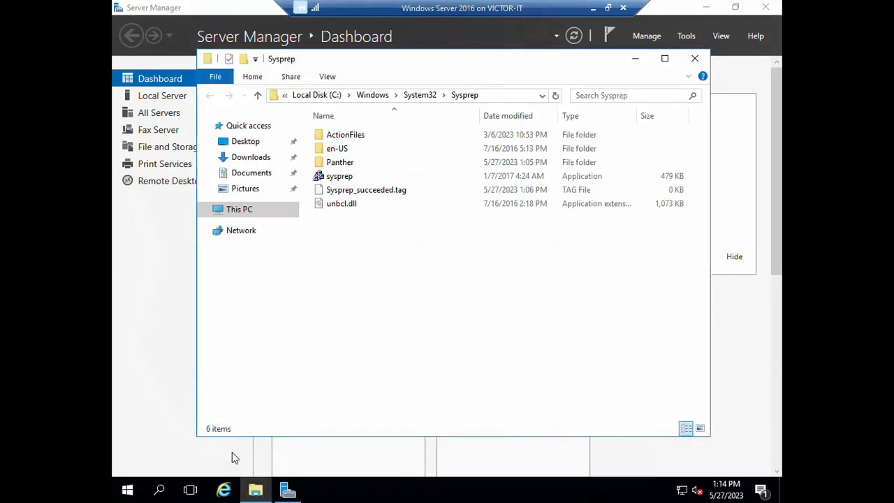
- Launch sysprep.exe from the Sysprep folder
click(340, 176)
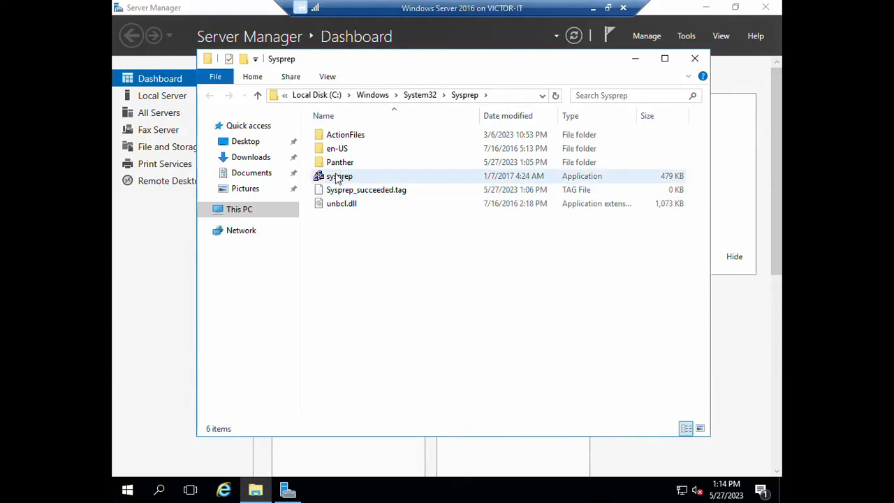
mouse_move(339, 176)
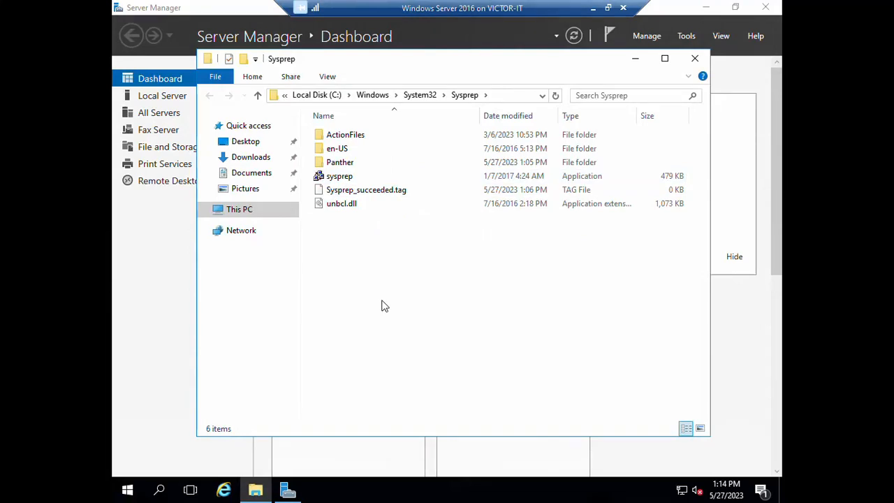
mouse_move(419, 320)
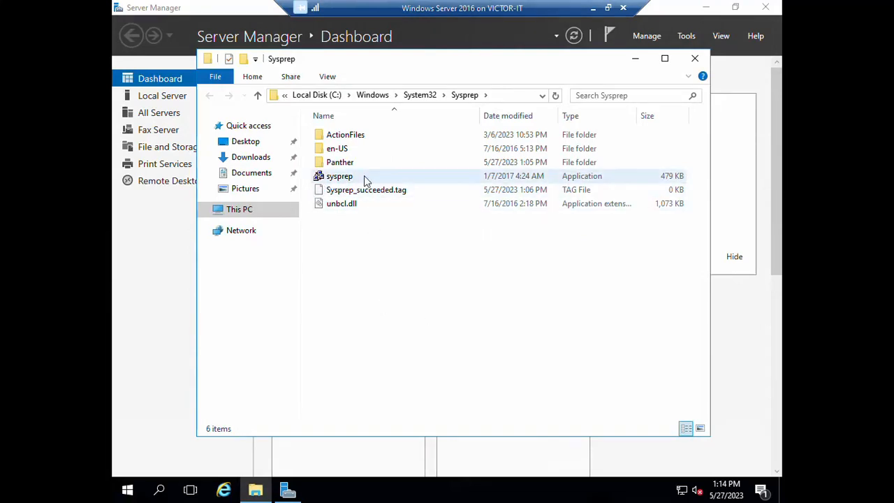
mouse_move(340, 176)
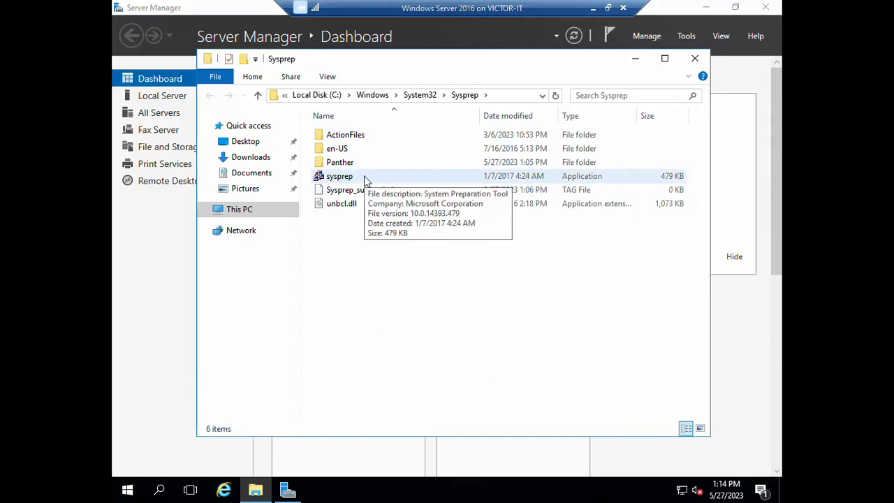
double_click(340, 176)
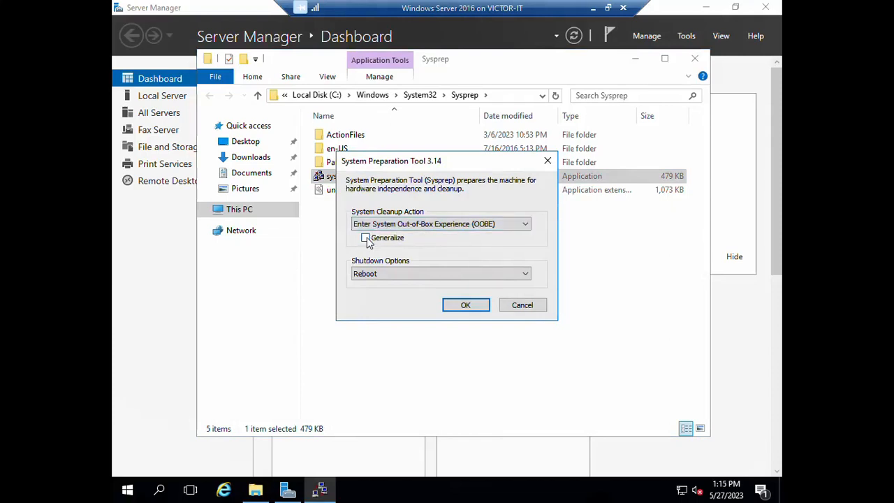
- Run sysprep with Out-of-Box Experience, Generalize on and Shutdown as the shutdown option
click(364, 237)
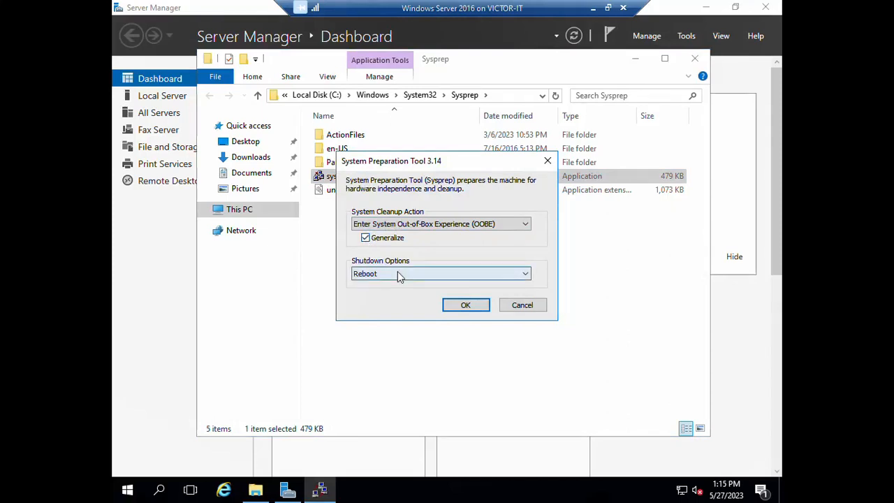
click(441, 272)
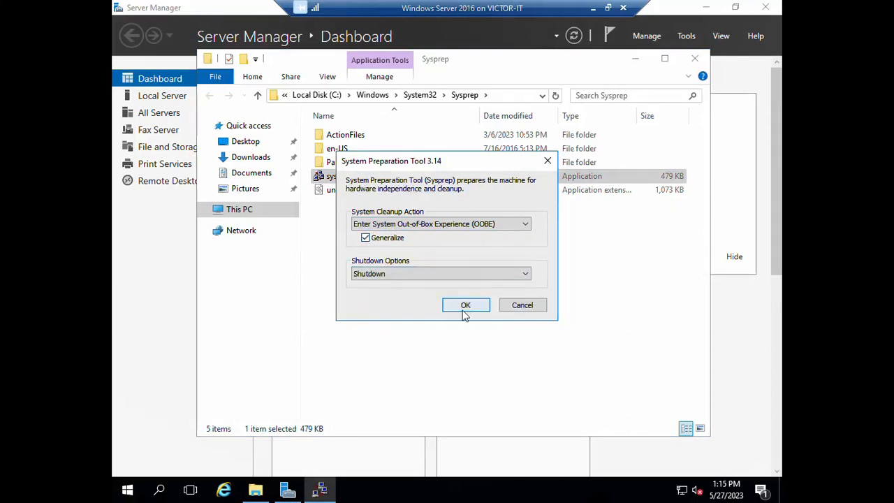
click(467, 304)
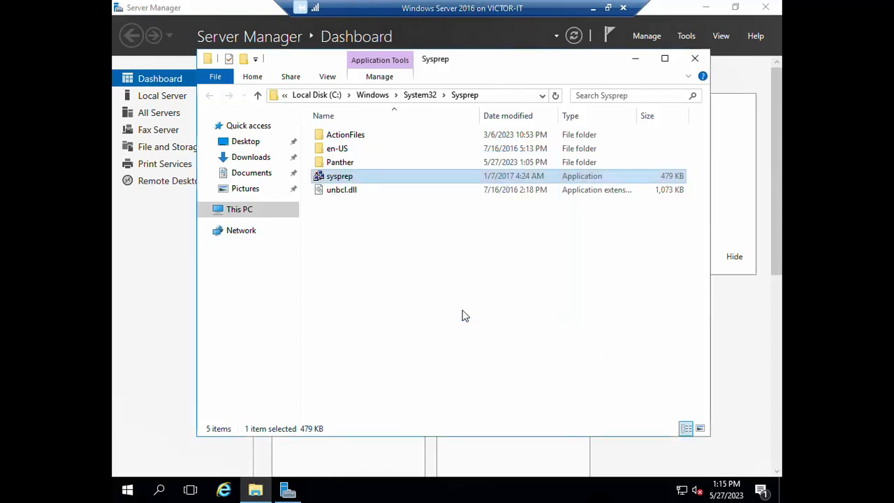
double_click(339, 176)
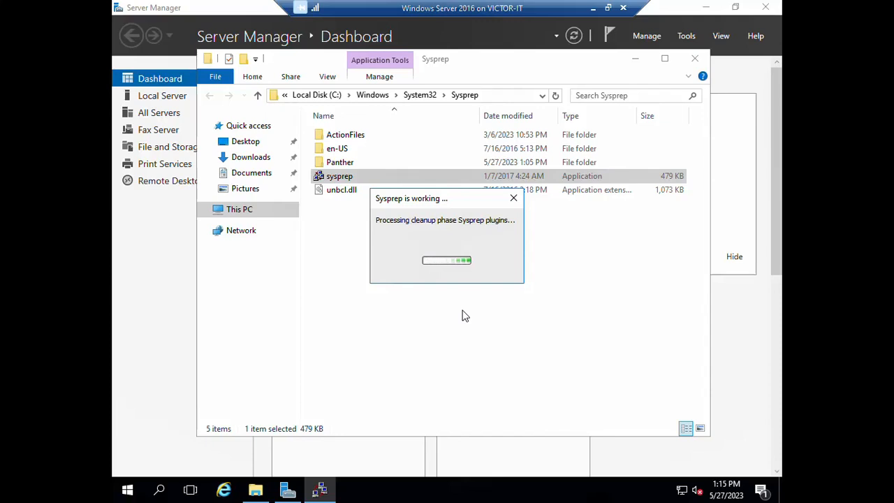
mouse_move(397, 207)
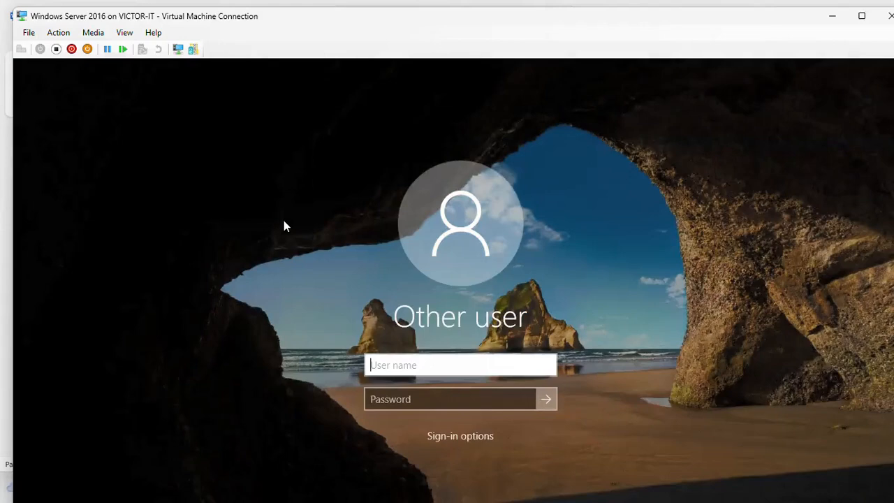
mouse_move(831, 20)
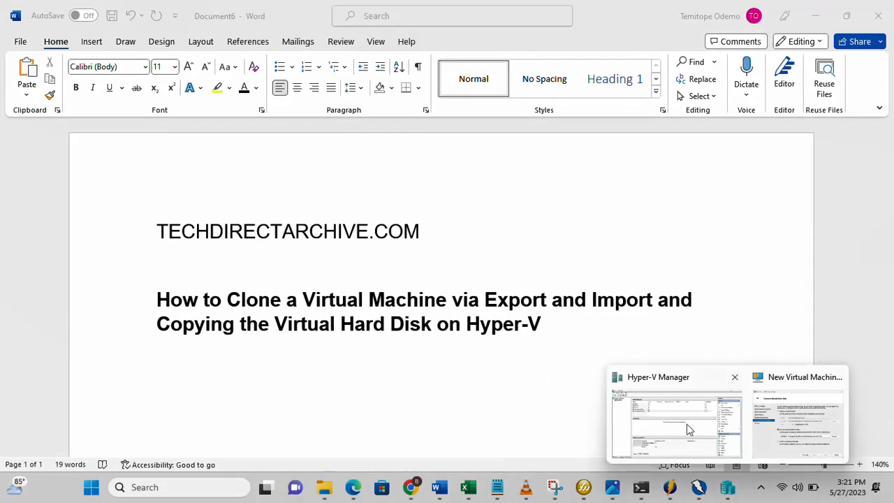
- Select Windows Server 2016 in Hyper-V Manager and begin its export
click(676, 416)
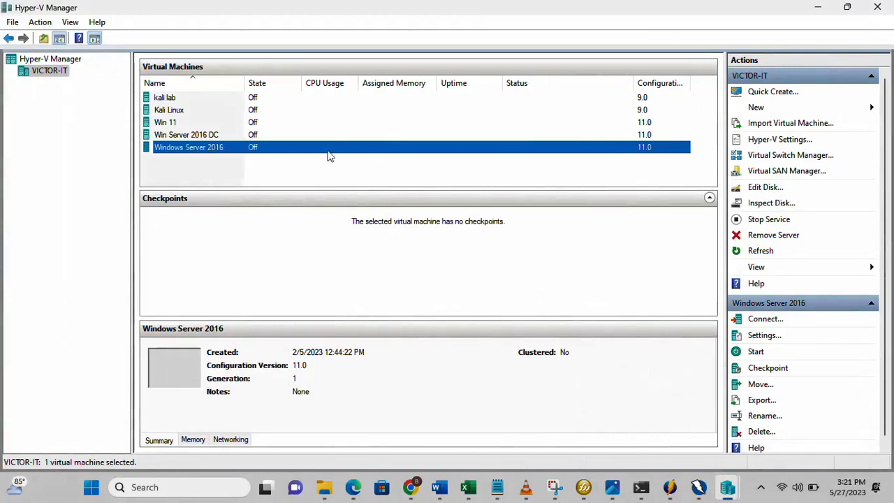
mouse_move(226, 153)
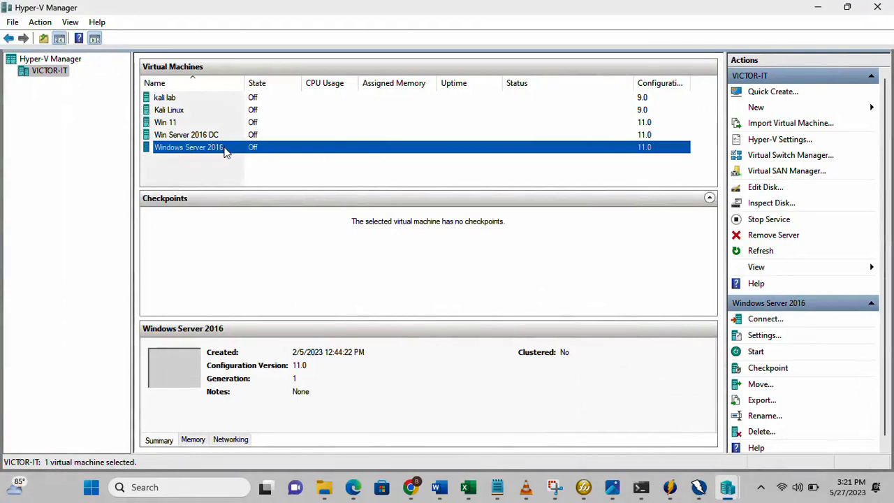
mouse_move(258, 156)
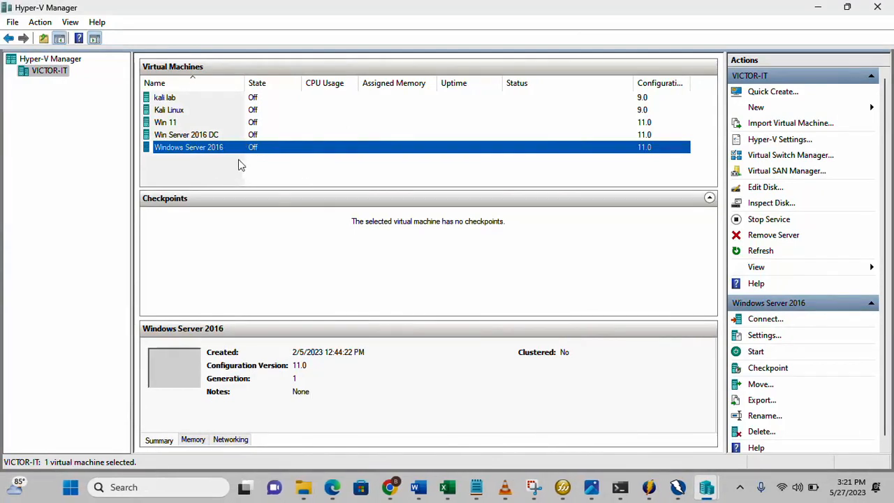
mouse_move(225, 153)
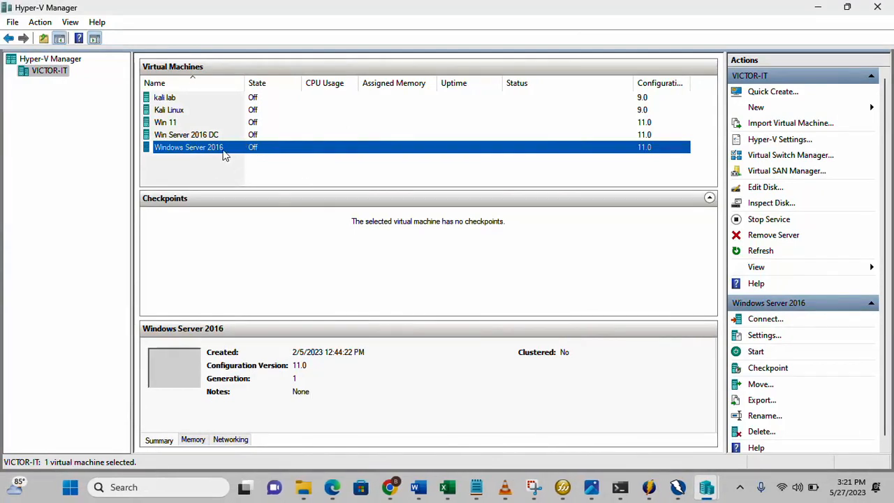
mouse_move(756, 352)
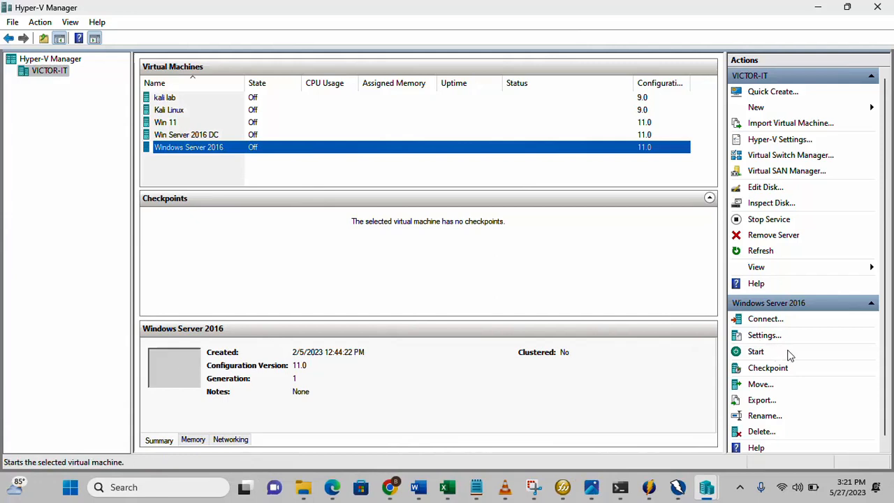
mouse_move(761, 400)
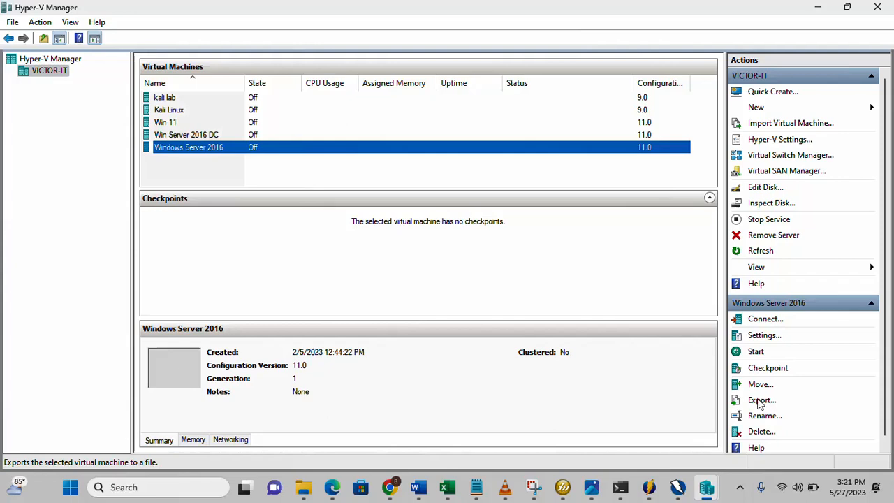
click(761, 400)
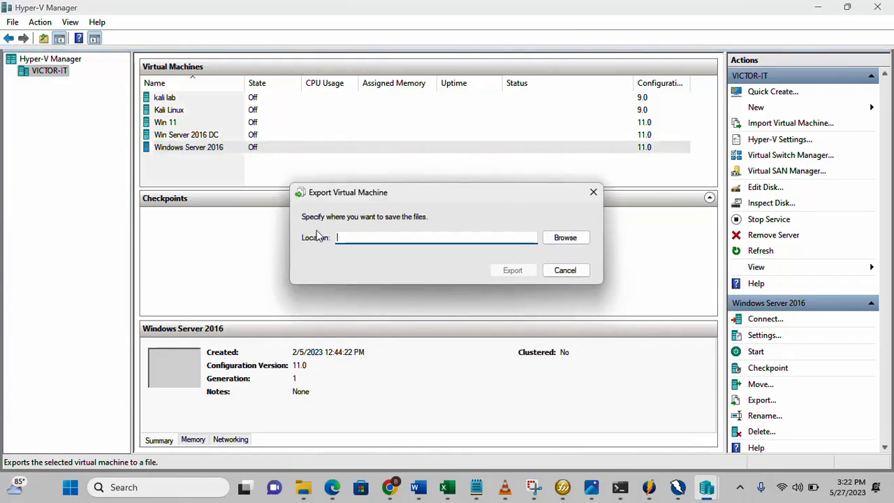
mouse_move(420, 225)
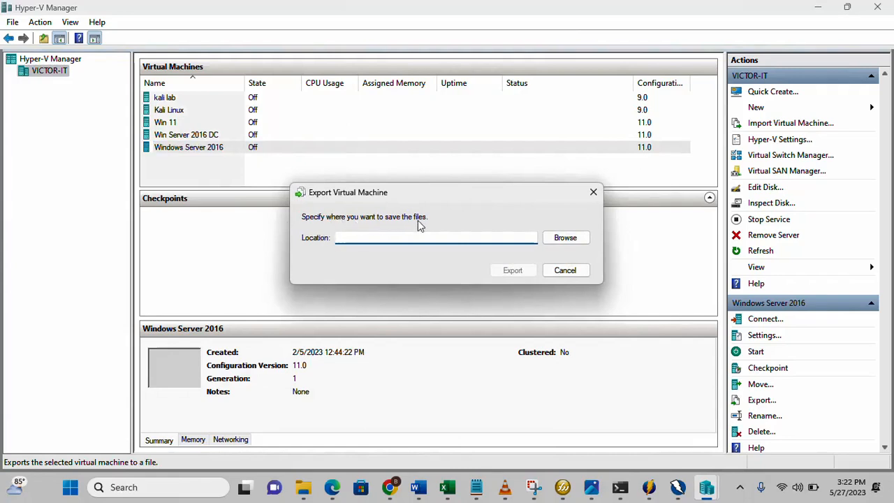
- Choose D:\VM Export as the export destination and start the export
click(436, 238)
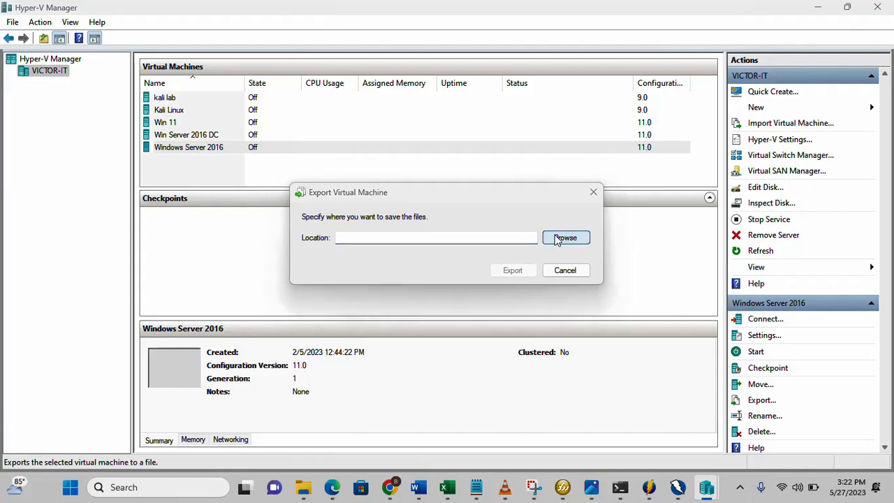
click(565, 237)
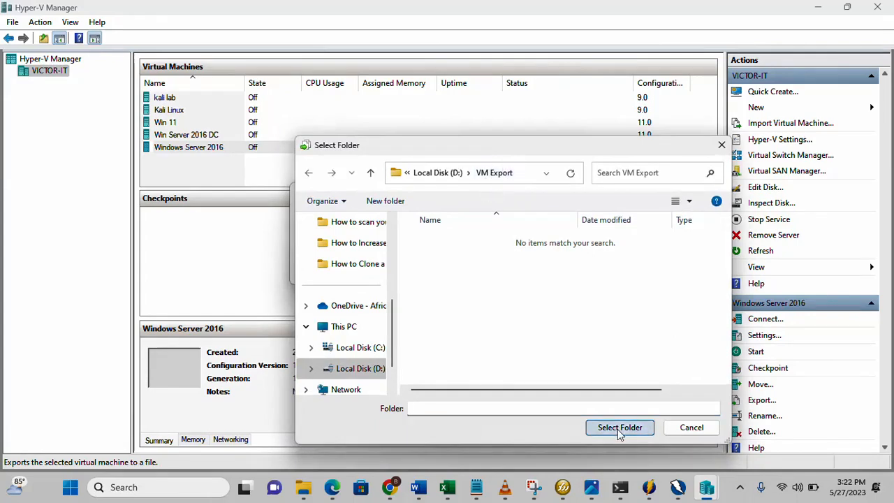
click(620, 428)
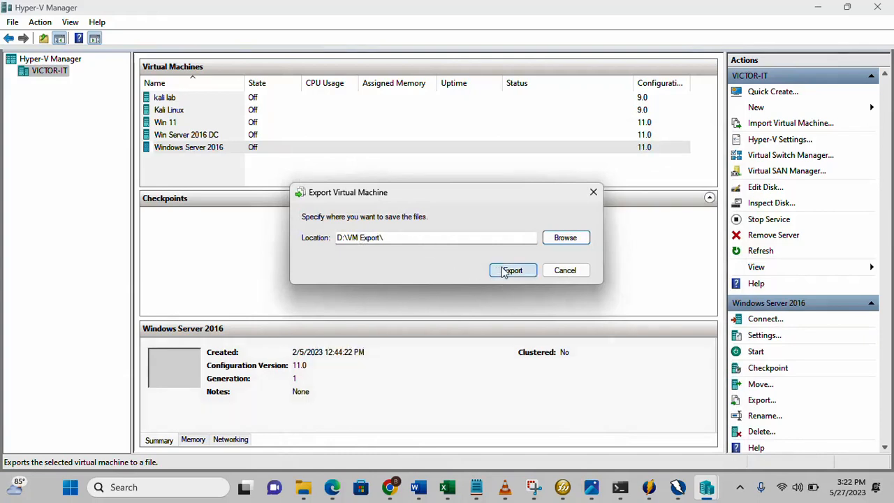
click(513, 271)
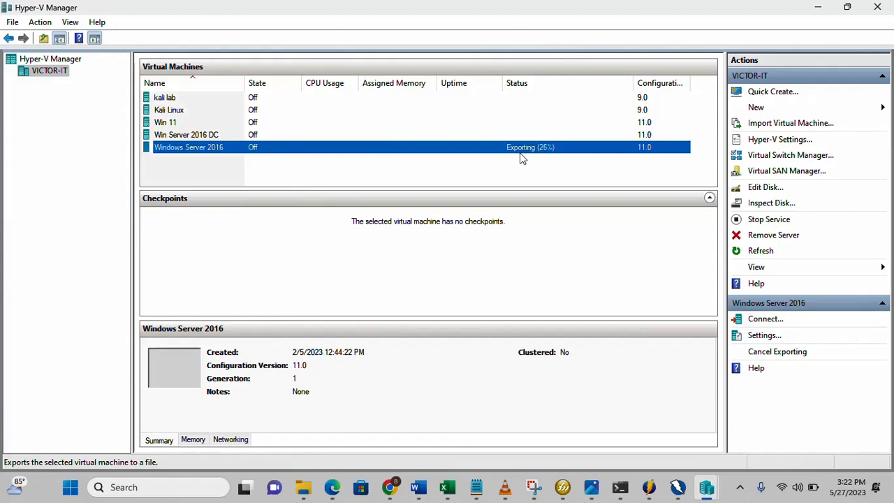
- Wait out the export progress, then view the VM Export folder on drive D
click(739, 486)
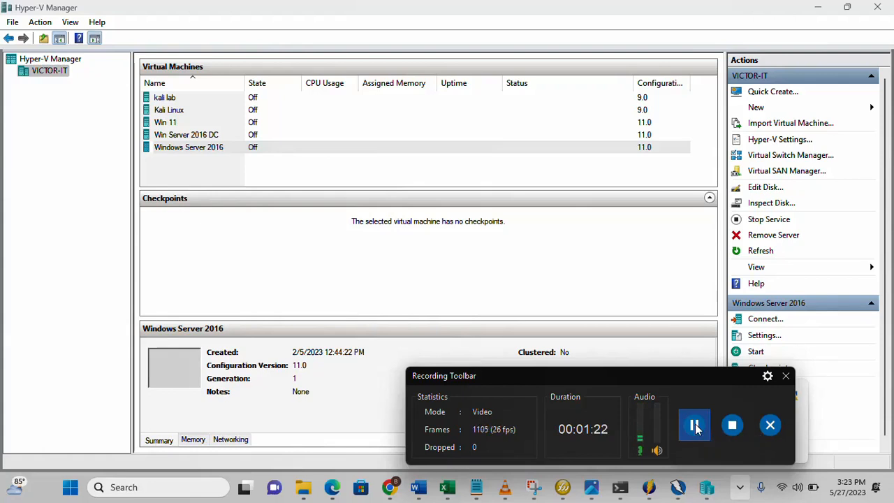
click(695, 424)
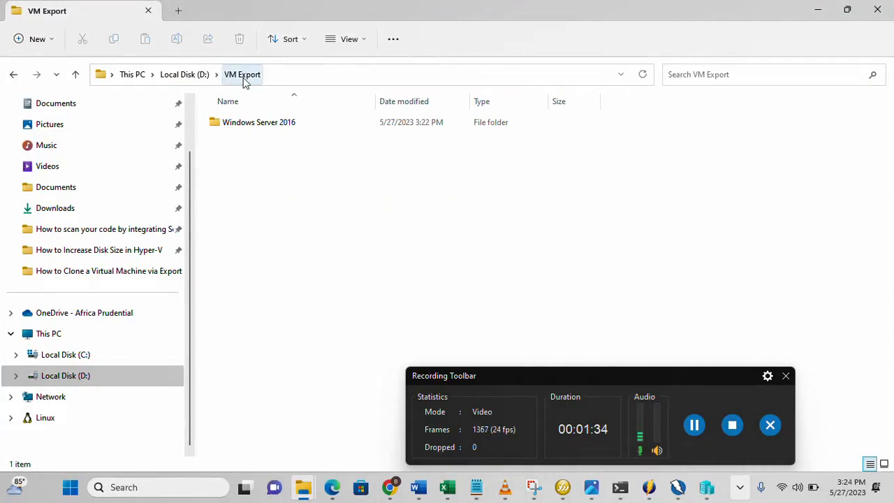
- Inspect the exported Windows Server 2016 folder's subfolders, then return to Hyper-V Manager
click(258, 123)
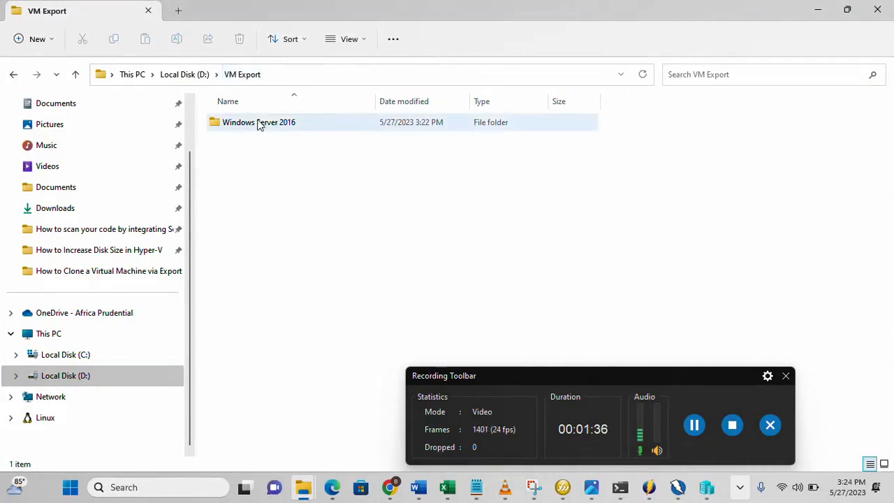
double_click(259, 121)
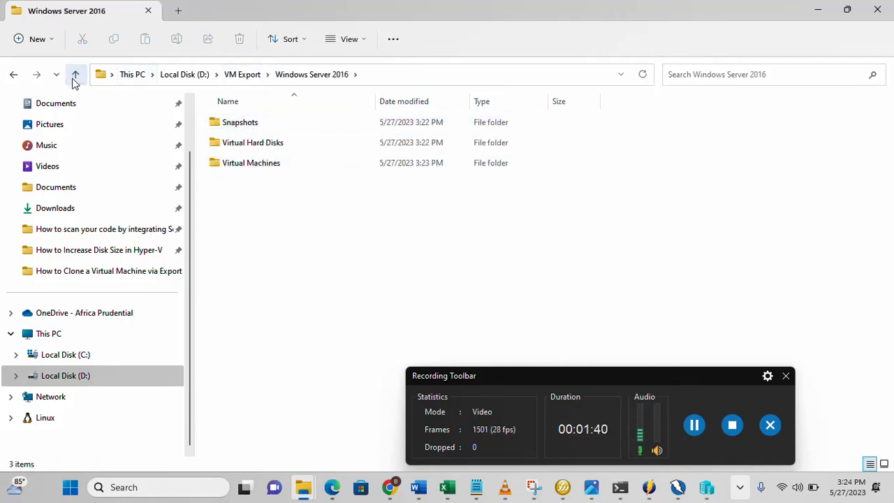
click(76, 74)
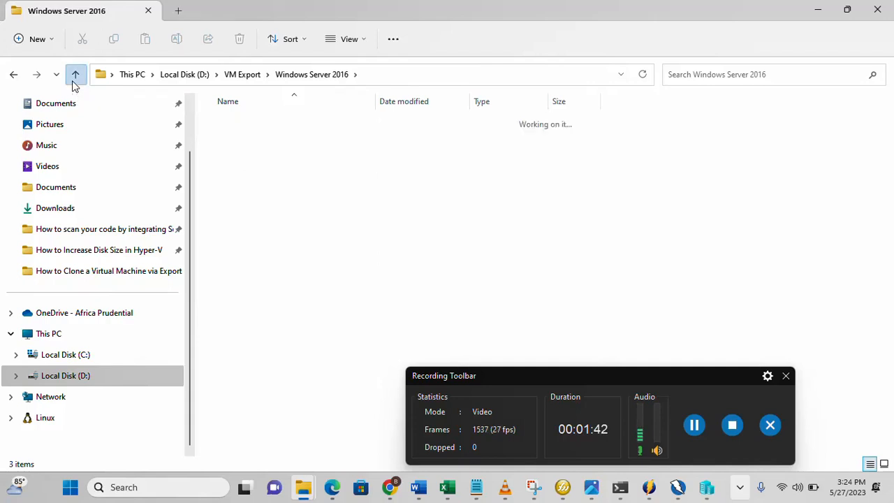
click(76, 74)
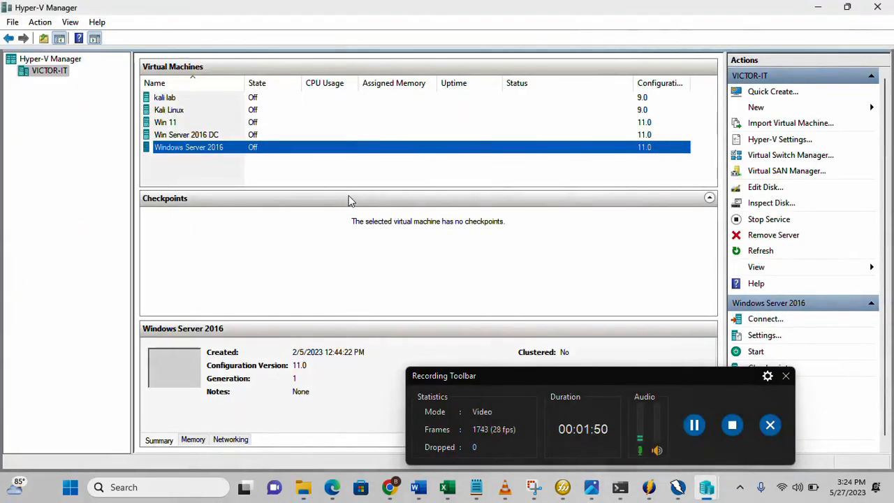
mouse_move(487, 207)
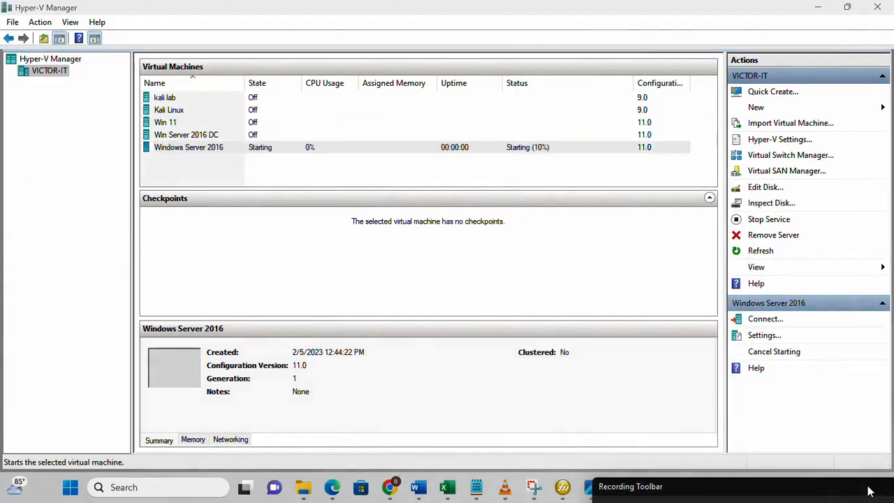
mouse_move(236, 140)
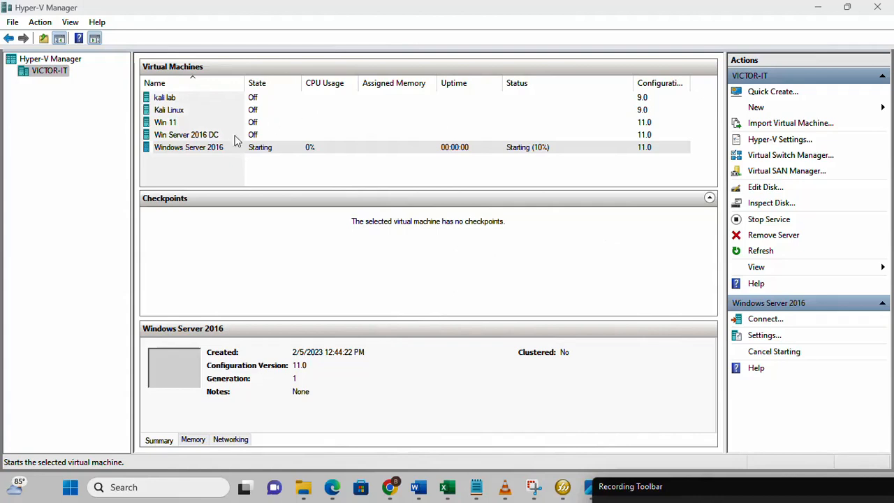
click(189, 147)
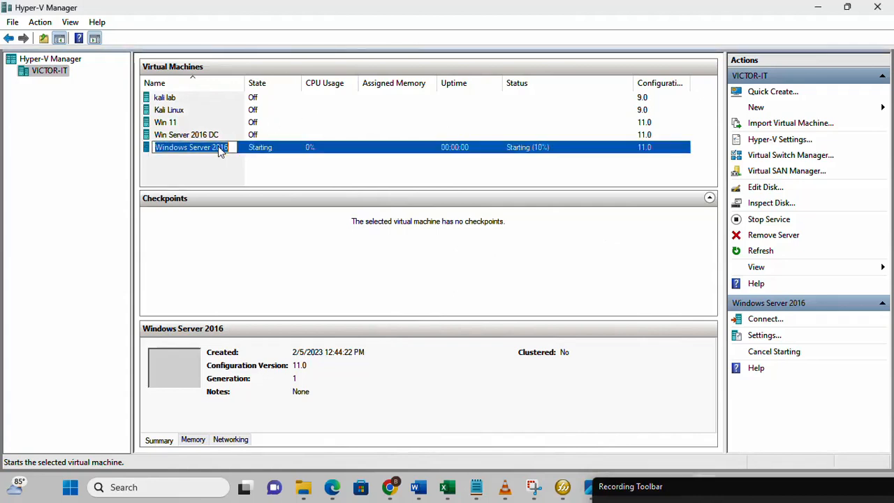
click(271, 156)
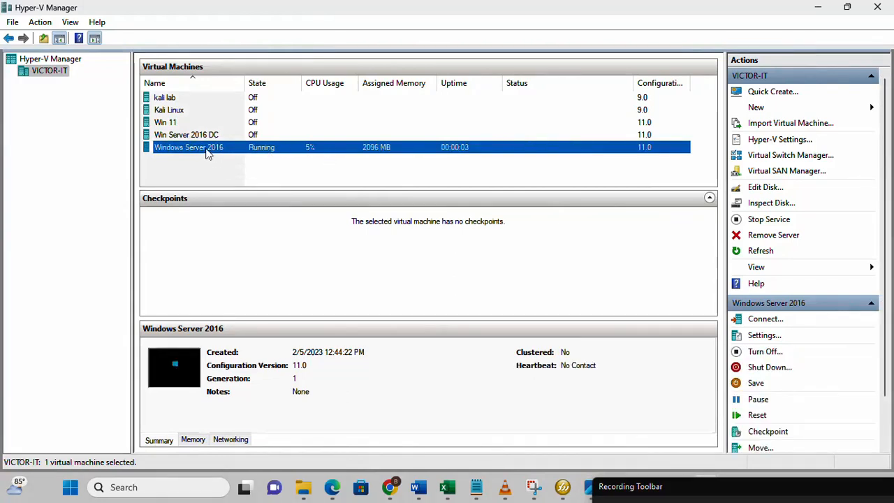
right_click(188, 146)
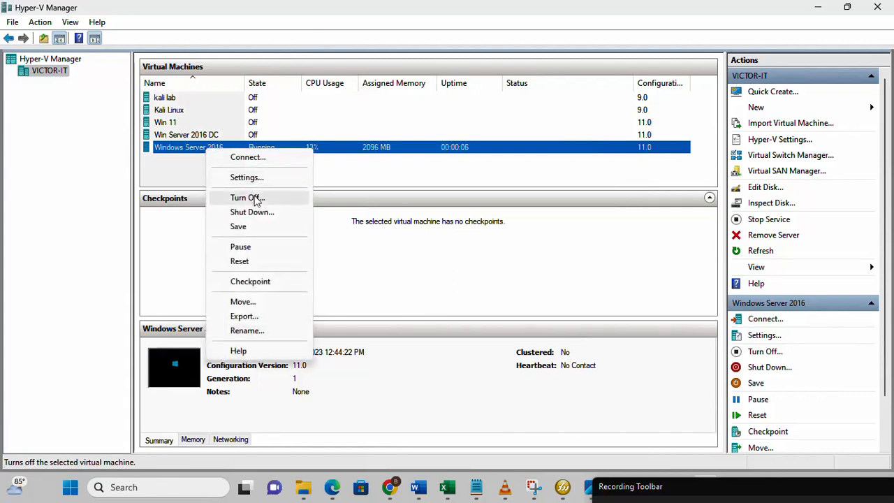
click(245, 199)
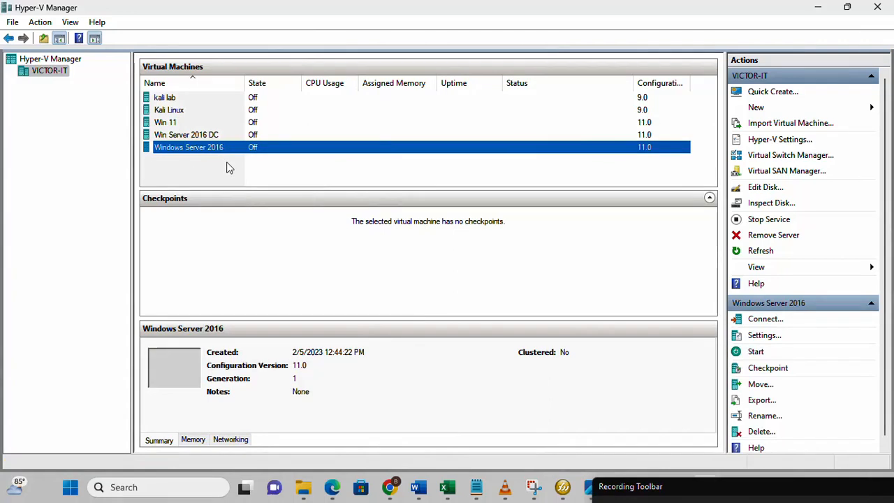
mouse_move(510, 249)
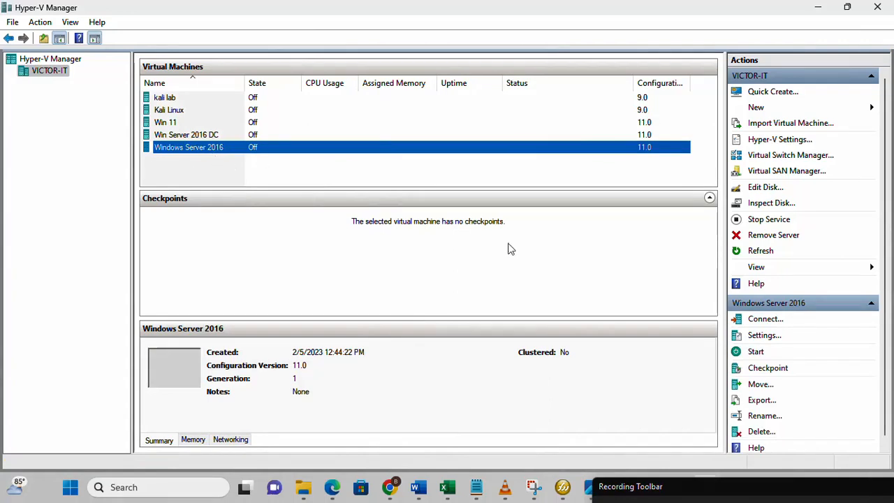
mouse_move(746, 411)
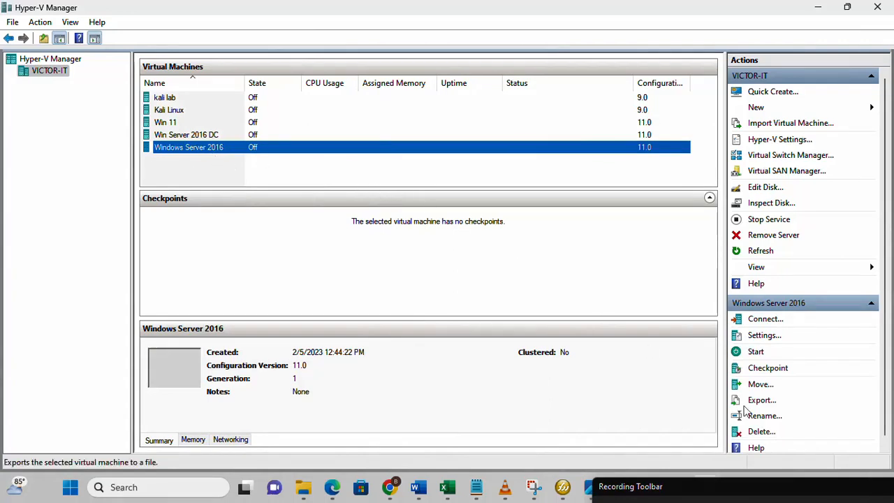
mouse_move(657, 189)
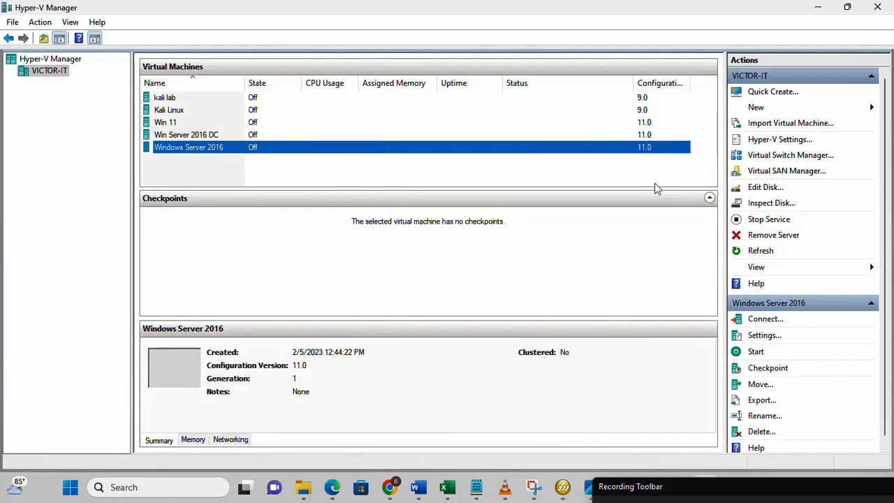
mouse_move(791, 123)
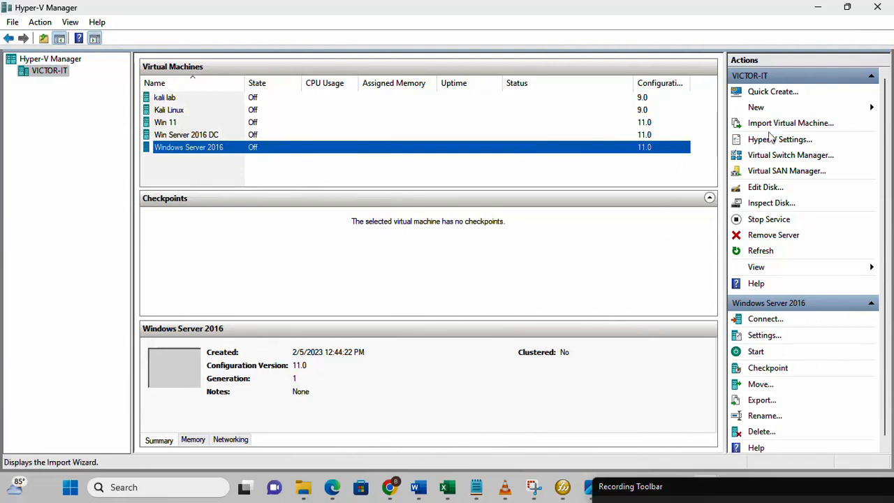
mouse_move(779, 128)
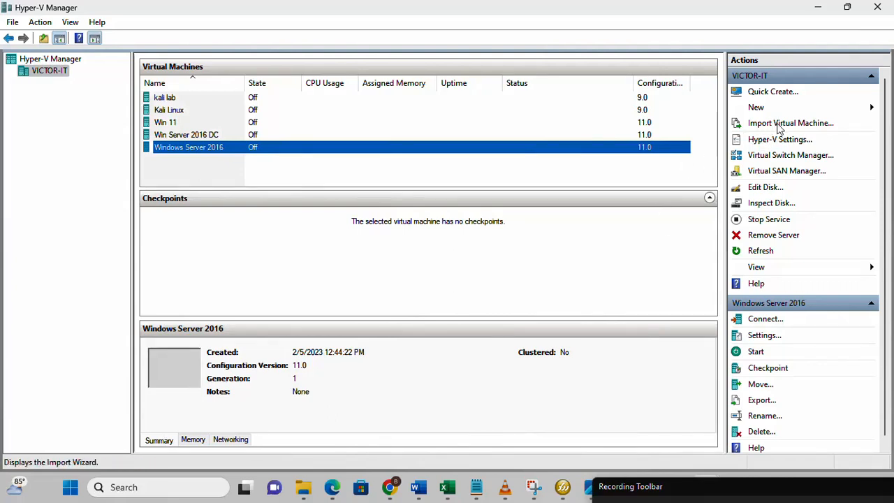
mouse_move(769, 125)
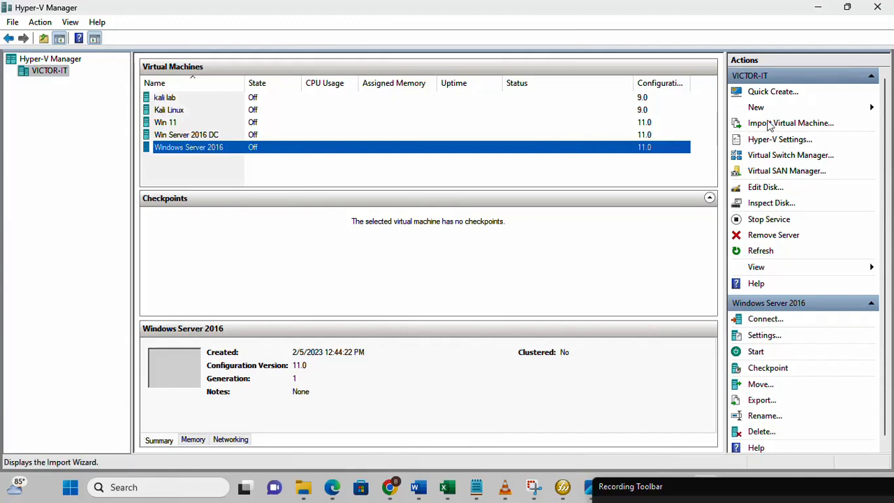
- Start the Import Virtual Machine wizard and advance to the Locate Folder step
click(791, 123)
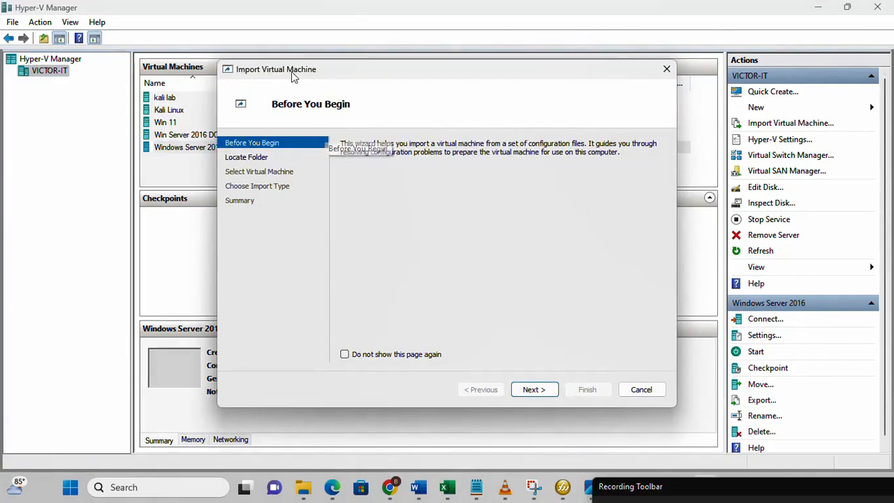
mouse_move(321, 248)
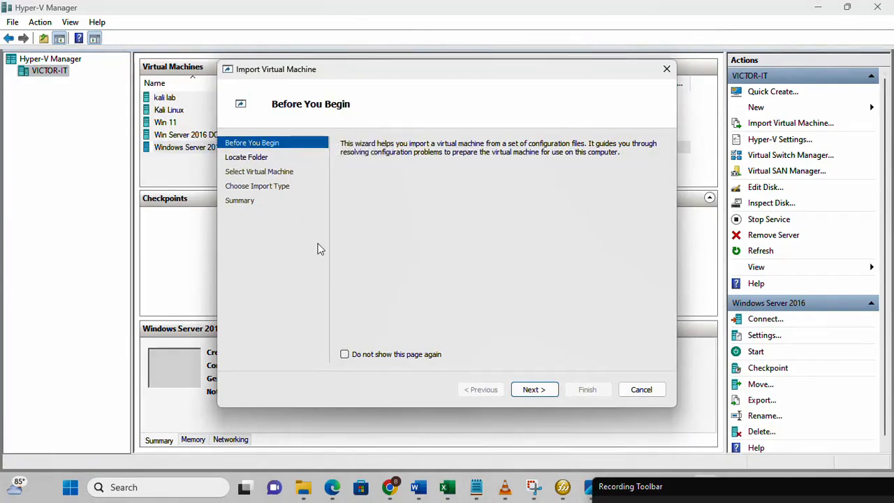
mouse_move(533, 389)
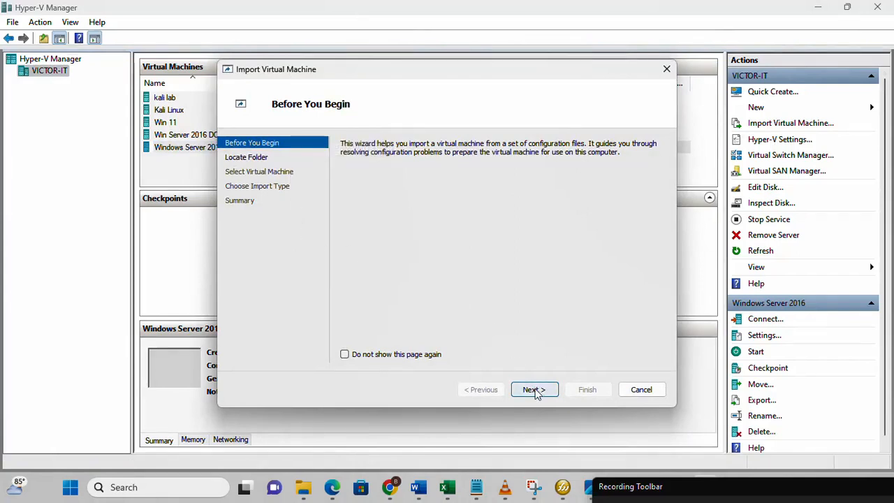
click(534, 388)
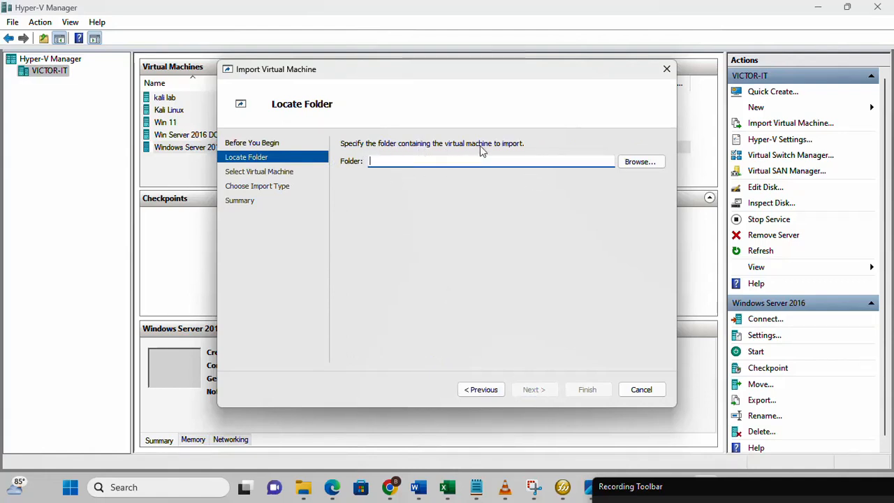
mouse_move(506, 151)
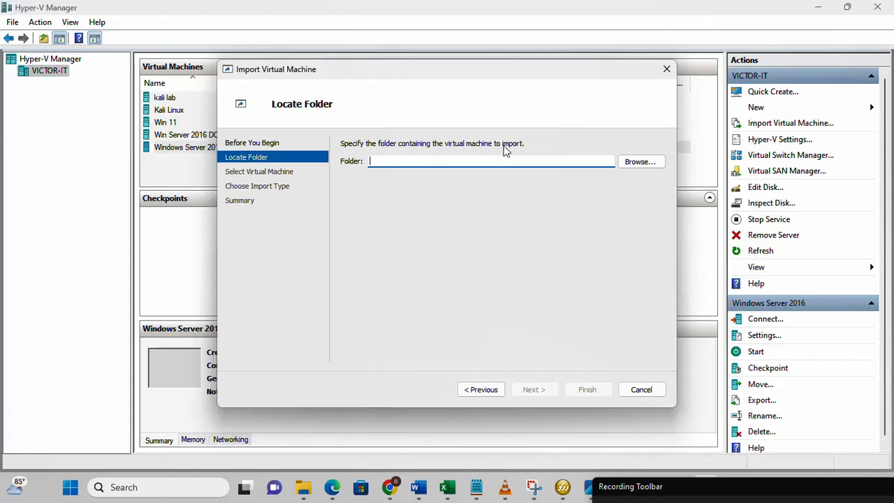
mouse_move(615, 140)
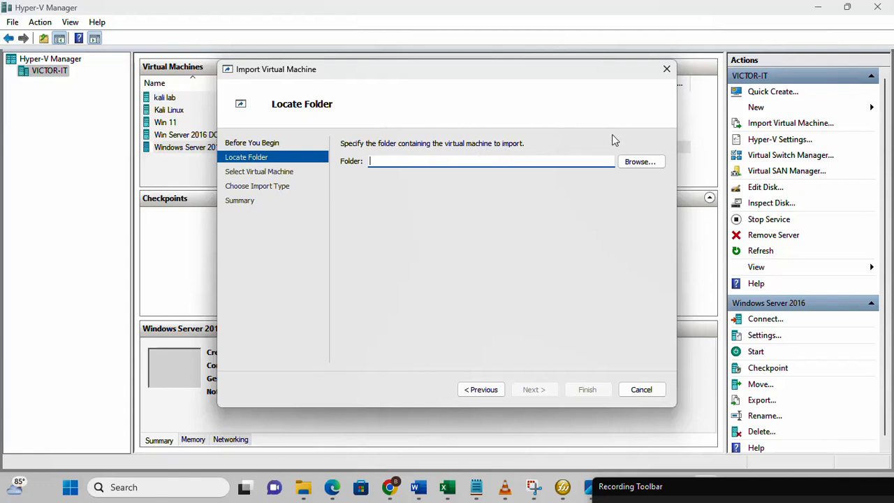
mouse_move(636, 143)
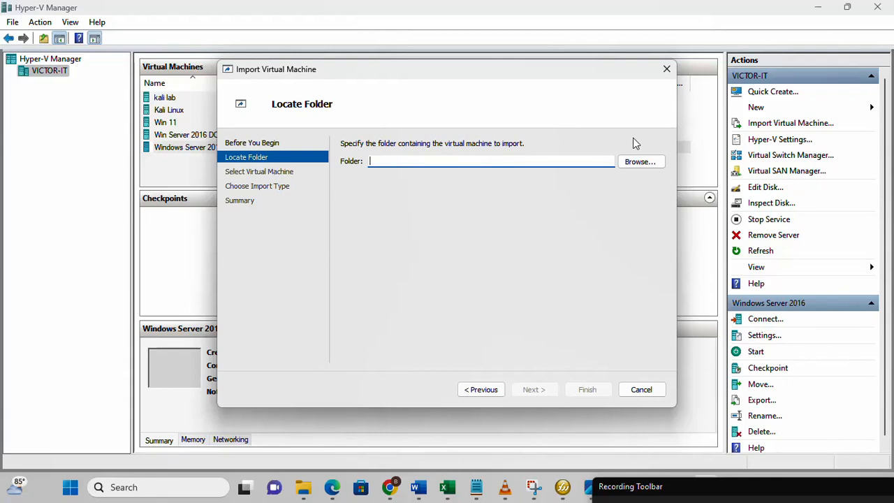
mouse_move(492, 128)
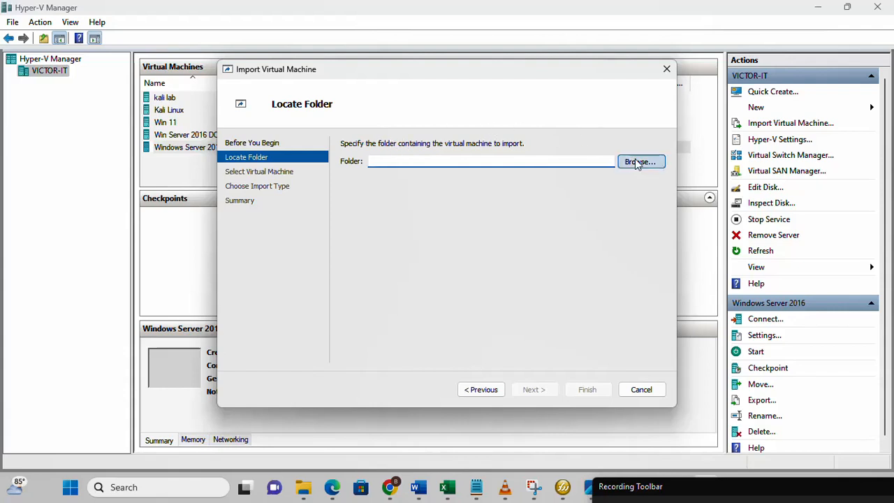
- Browse to D:\VM Export\Windows Server 2016 and confirm it as the import source folder
click(640, 162)
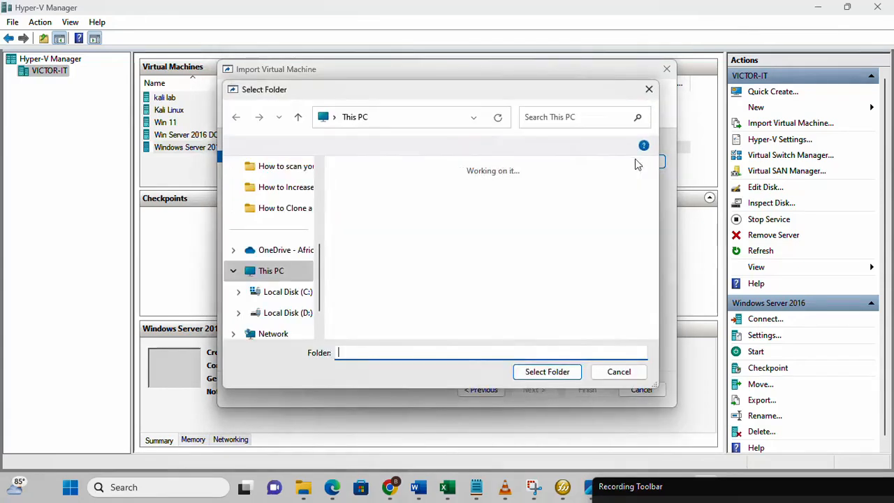
click(418, 232)
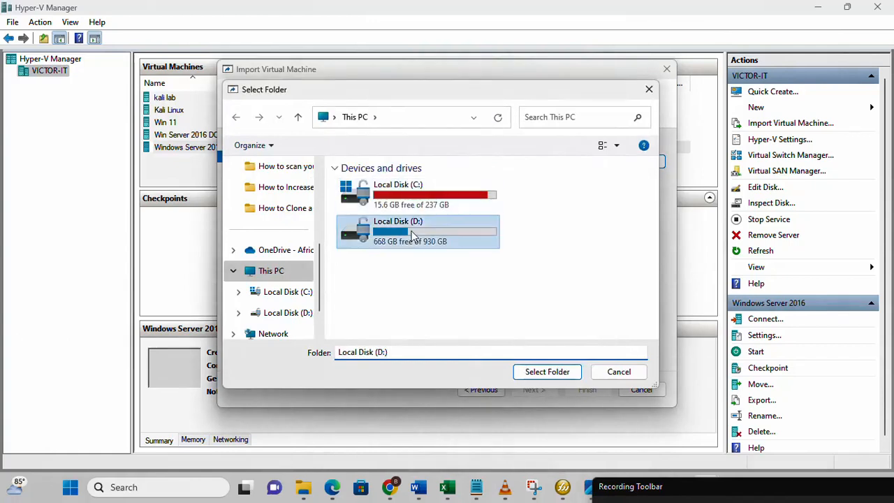
double_click(418, 232)
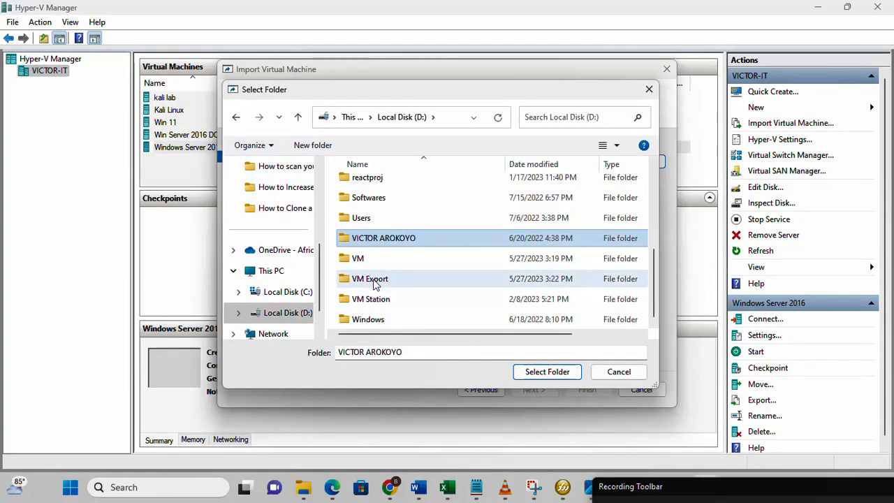
double_click(369, 278)
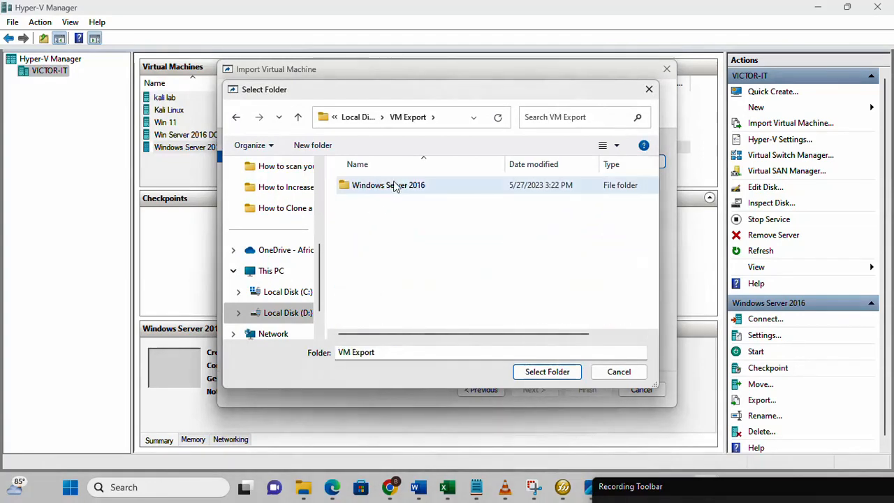
mouse_move(388, 184)
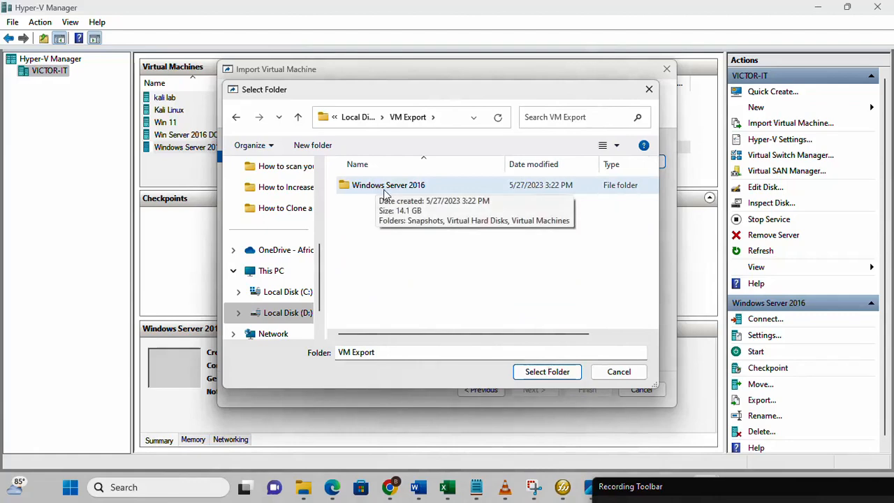
mouse_move(371, 193)
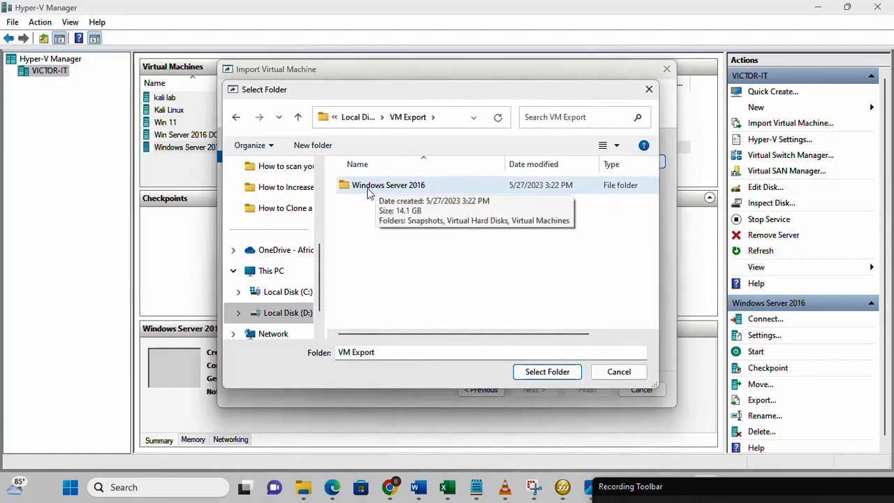
double_click(388, 185)
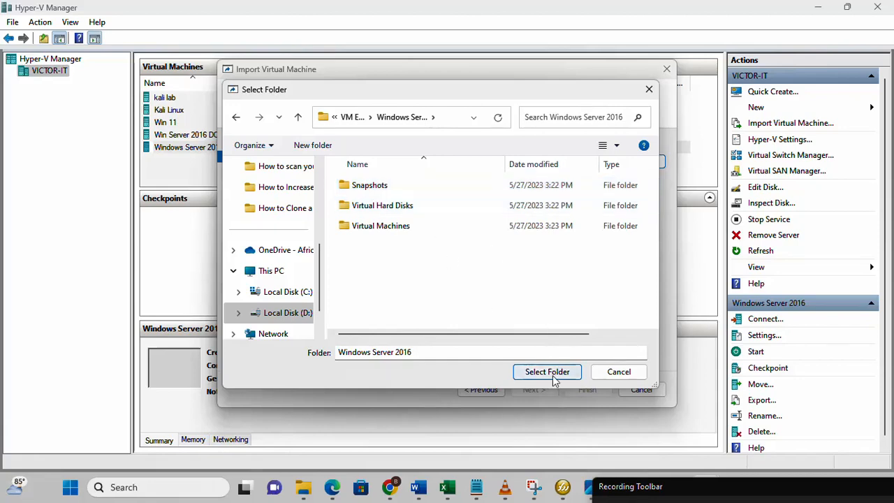
click(548, 372)
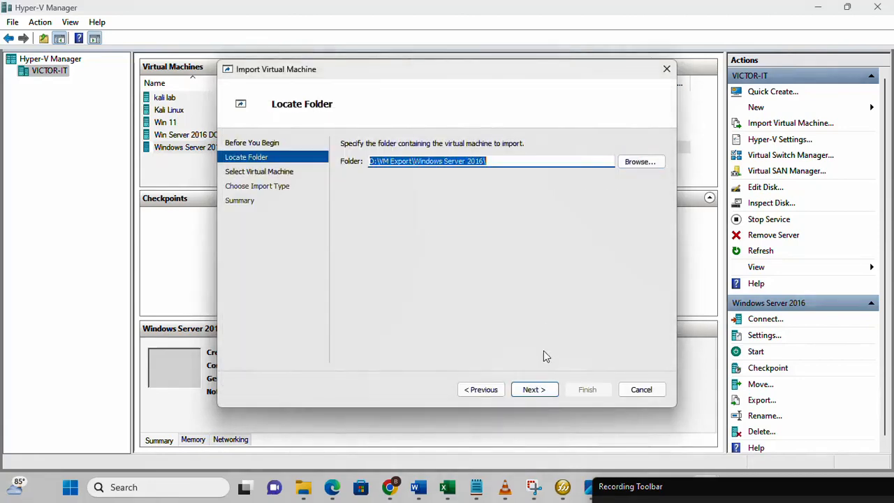
- Advance past Locate Folder to Select Virtual Machine, with Windows Server 2016 listed for import
click(534, 388)
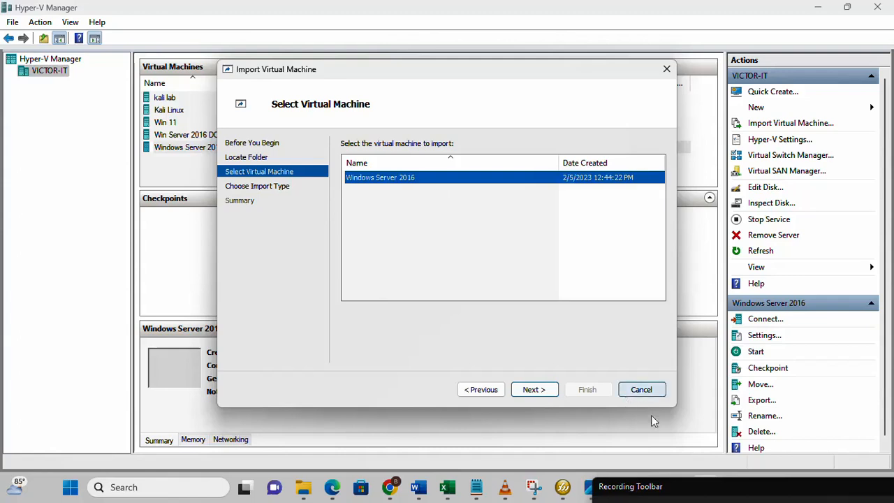
mouse_move(496, 271)
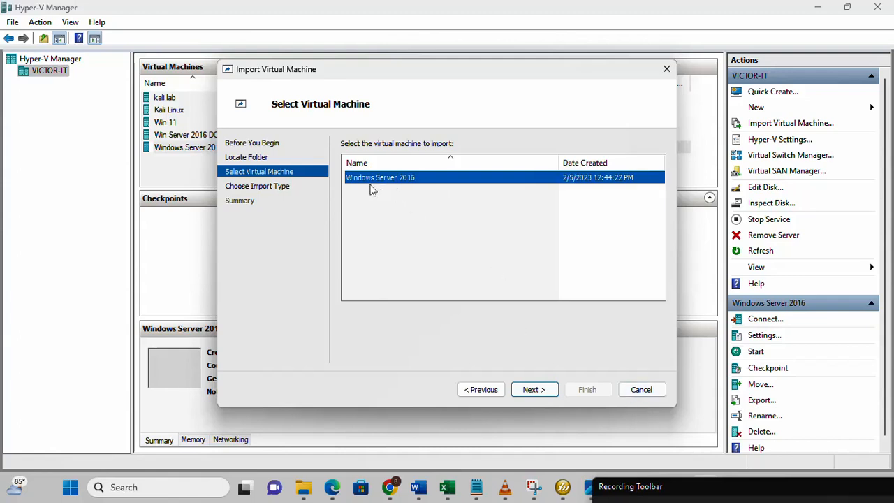
mouse_move(398, 204)
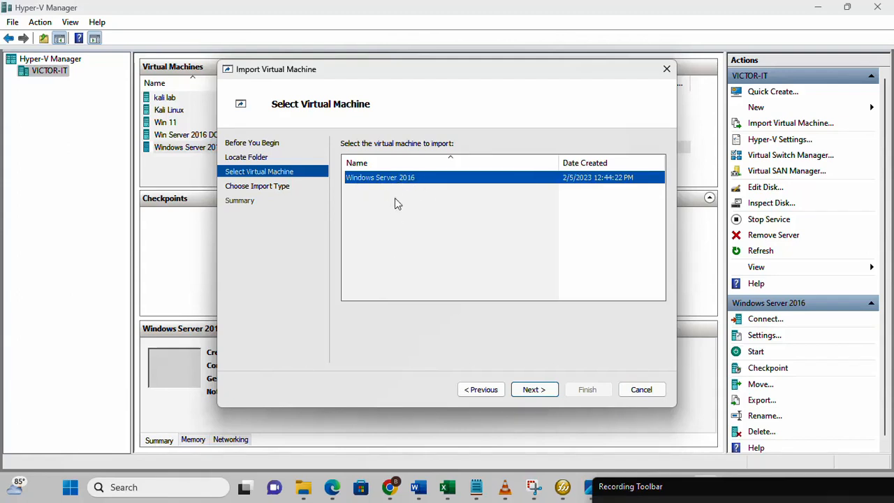
mouse_move(464, 215)
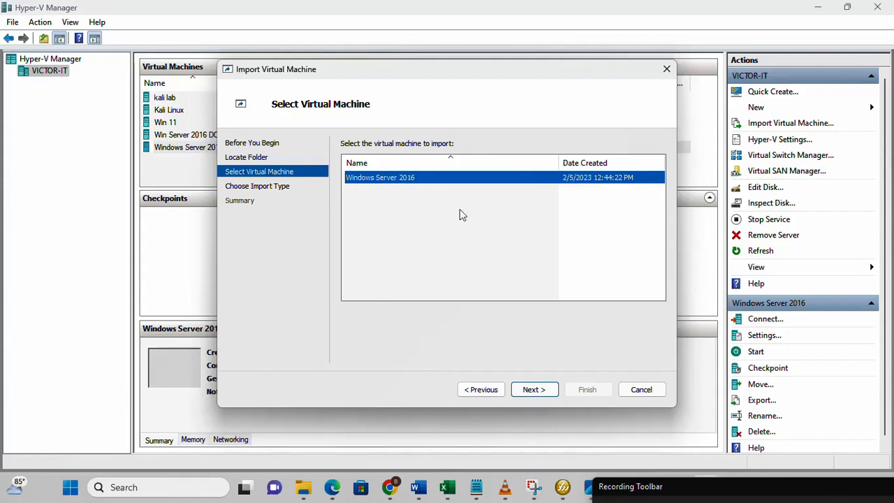
mouse_move(453, 211)
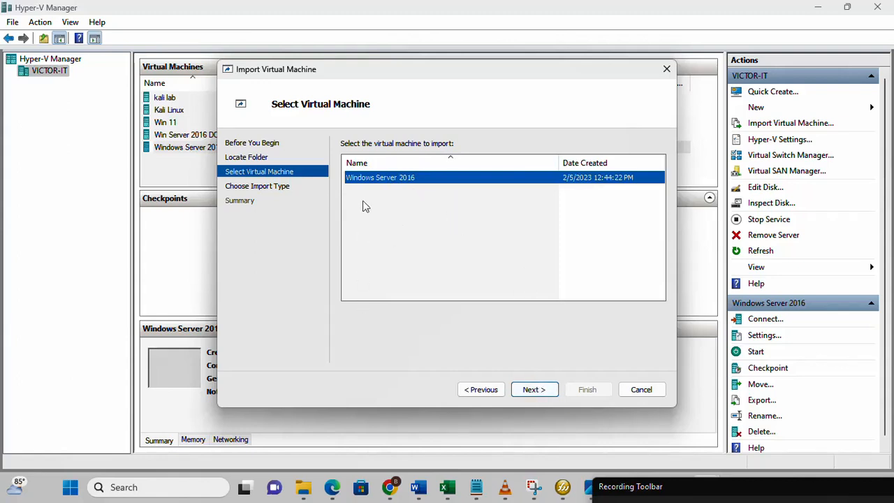
mouse_move(363, 218)
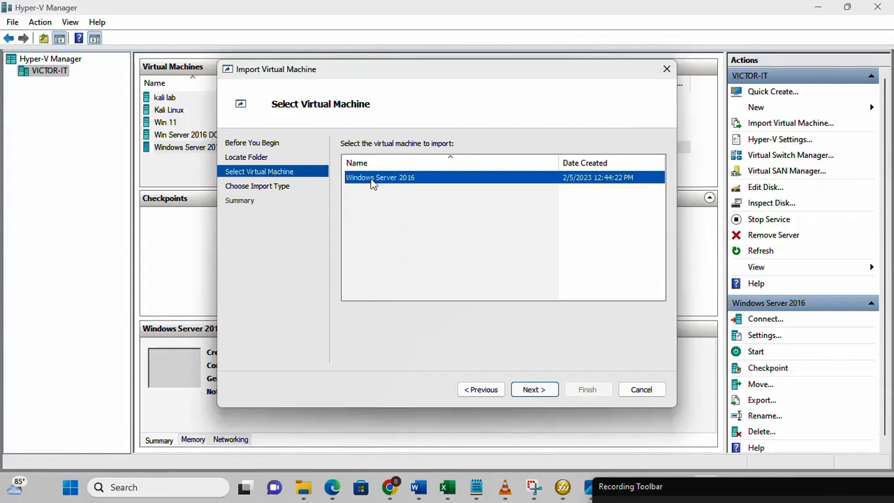
mouse_move(399, 187)
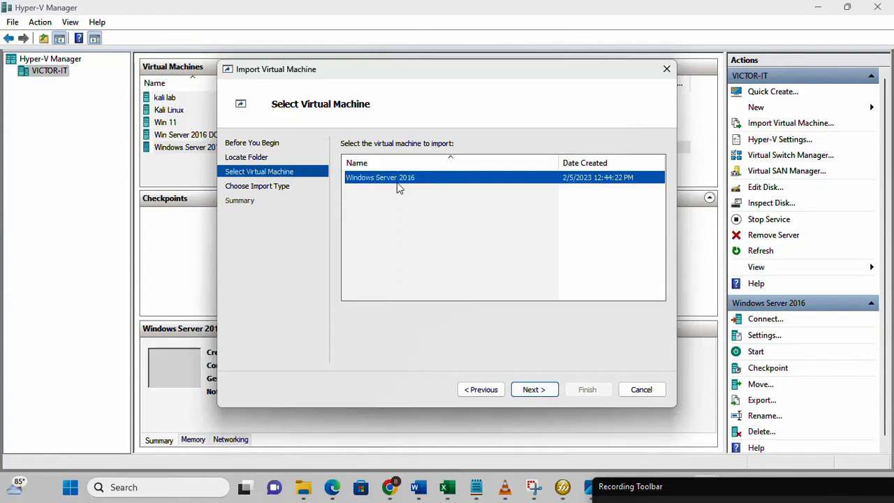
- Choose 'Copy the virtual machine (create a new unique ID)' as the import type and continue
click(534, 388)
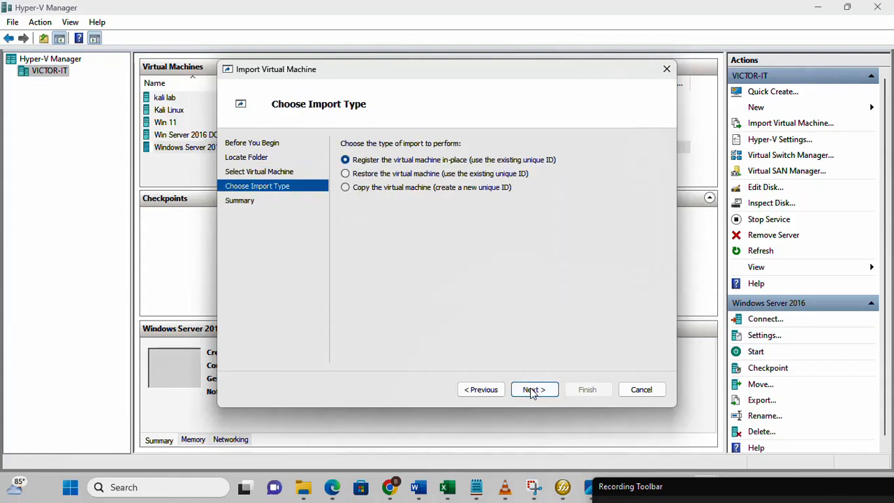
mouse_move(318, 105)
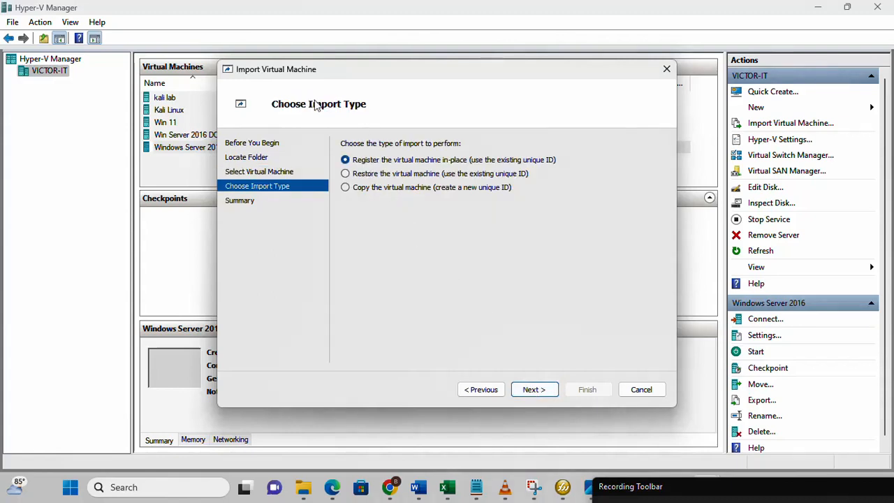
mouse_move(357, 193)
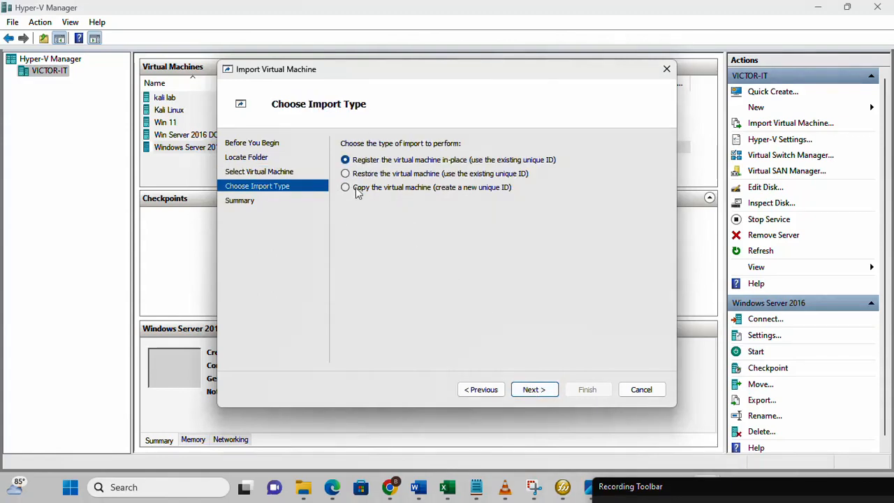
mouse_move(371, 196)
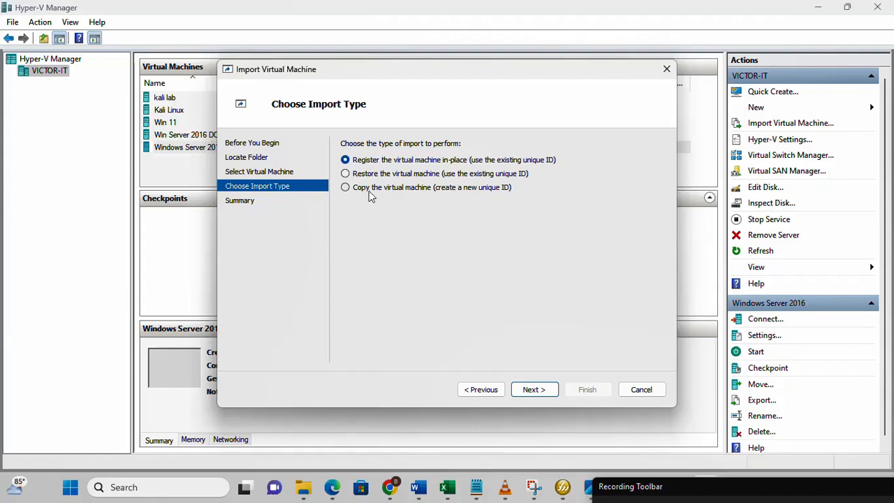
mouse_move(495, 198)
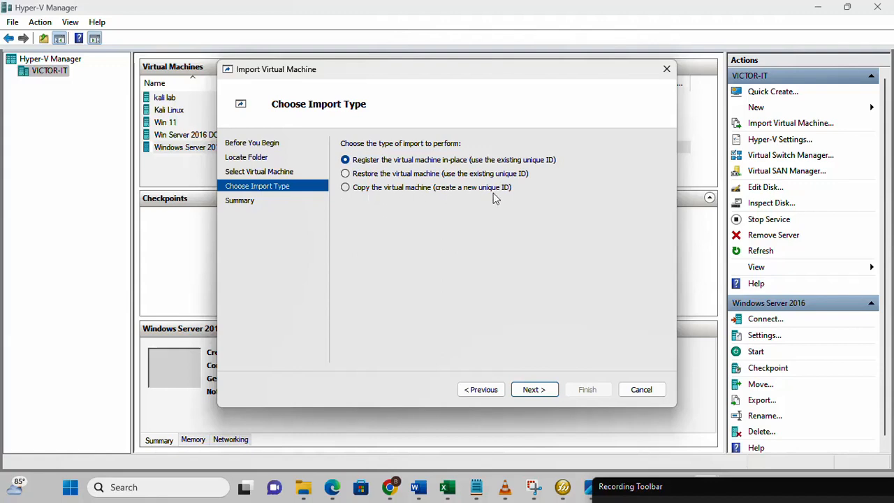
mouse_move(509, 199)
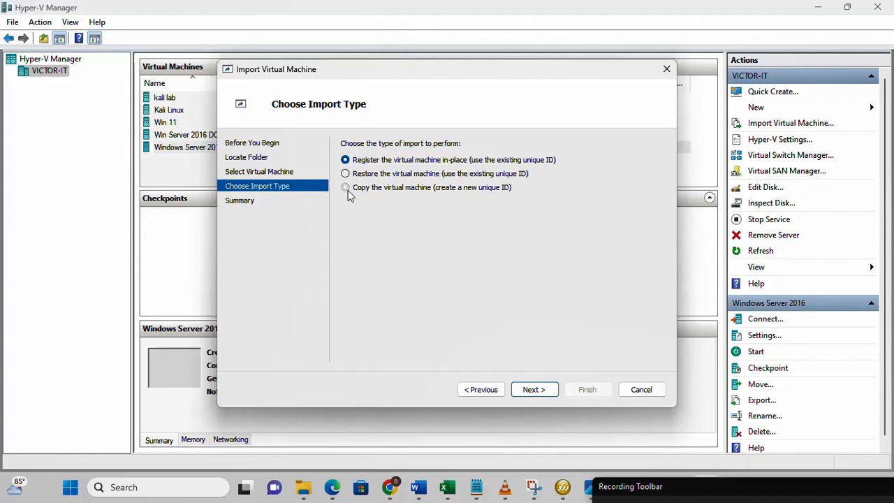
click(344, 187)
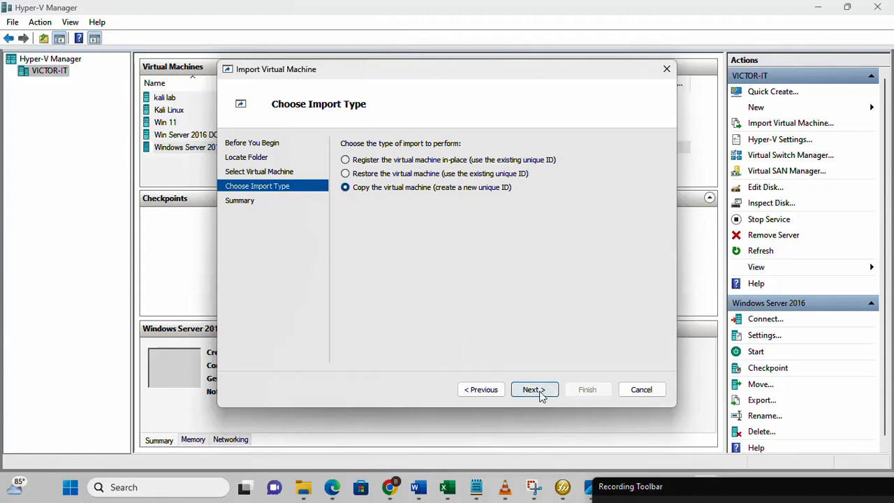
click(534, 388)
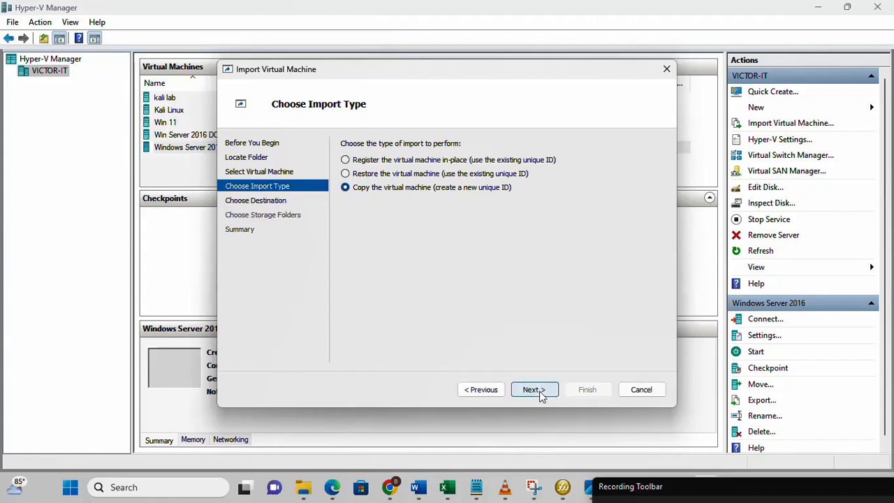
- Keep the default Hyper-V destination folder and the default ProgramData Virtual Hard Disks location
click(534, 388)
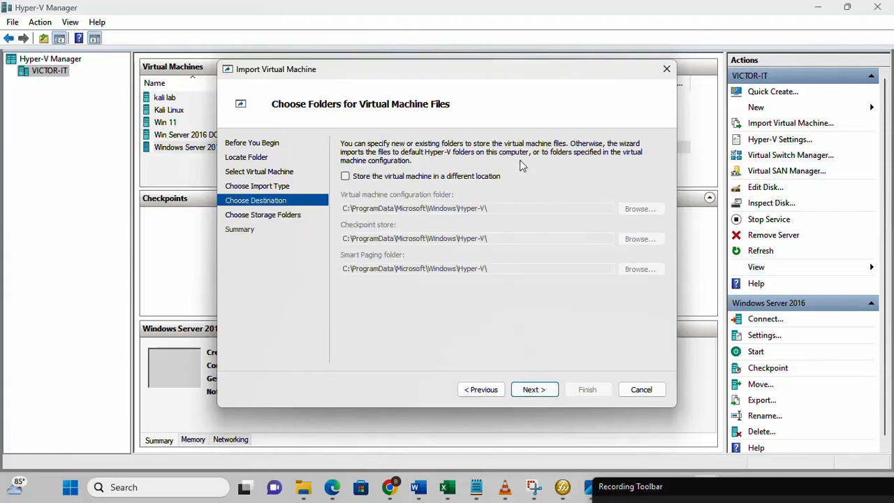
mouse_move(422, 120)
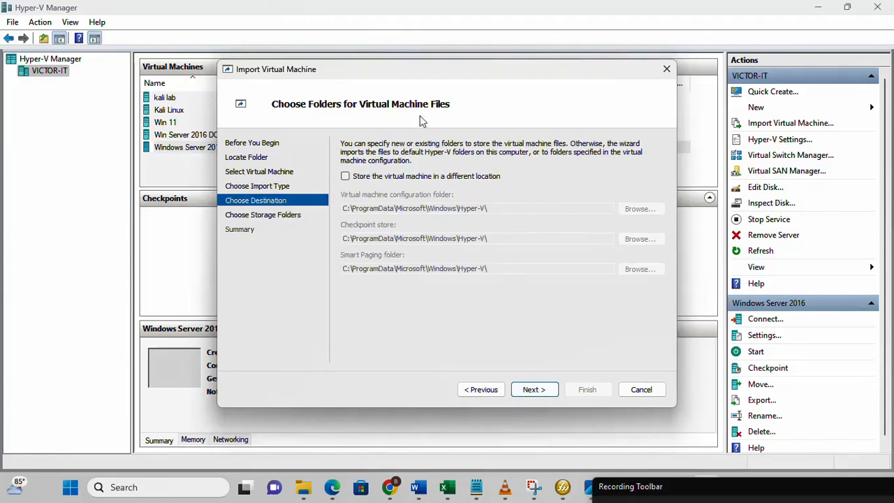
mouse_move(299, 125)
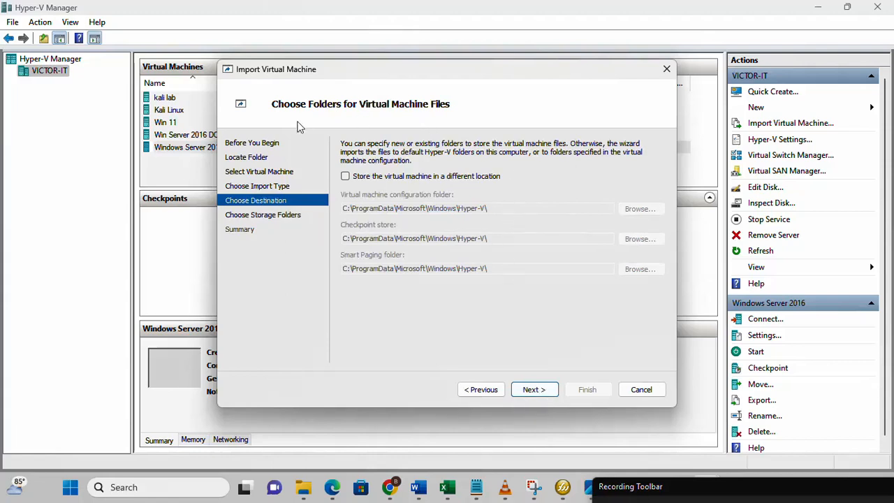
mouse_move(469, 114)
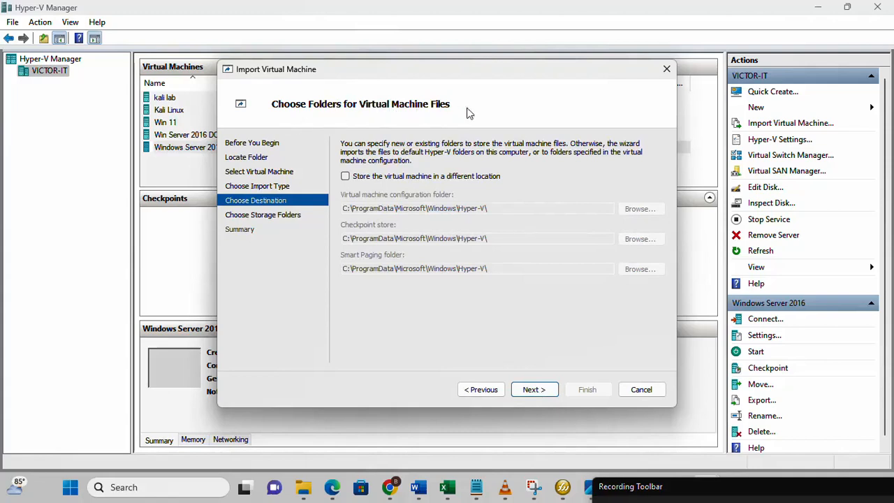
mouse_move(484, 212)
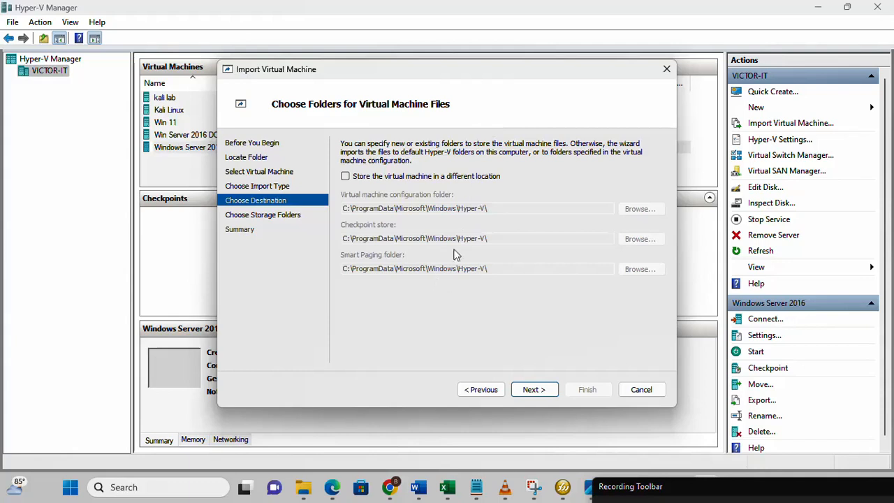
mouse_move(343, 202)
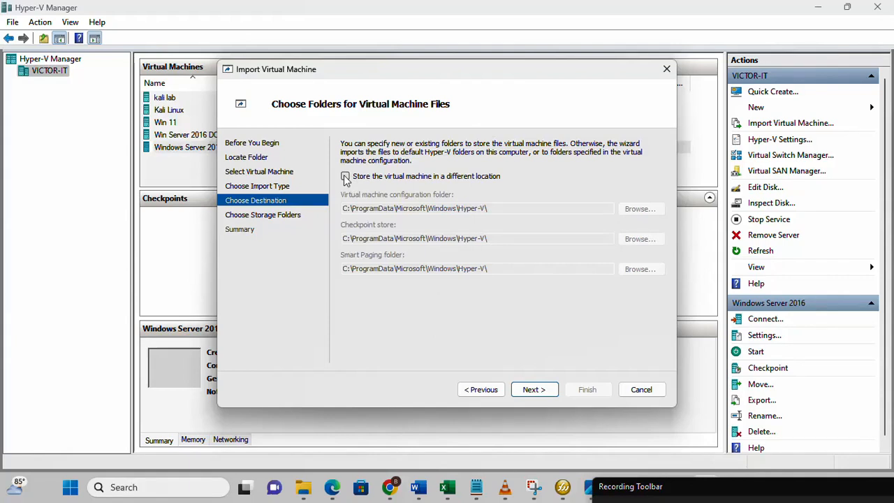
click(344, 176)
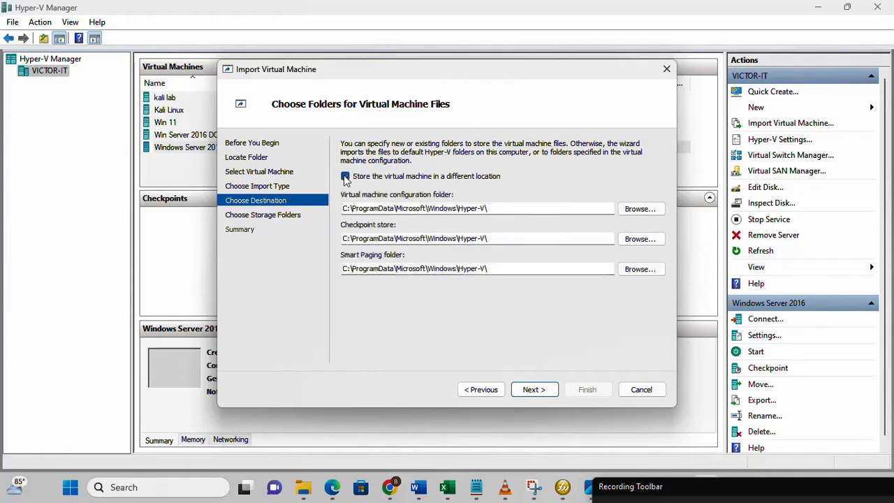
click(343, 176)
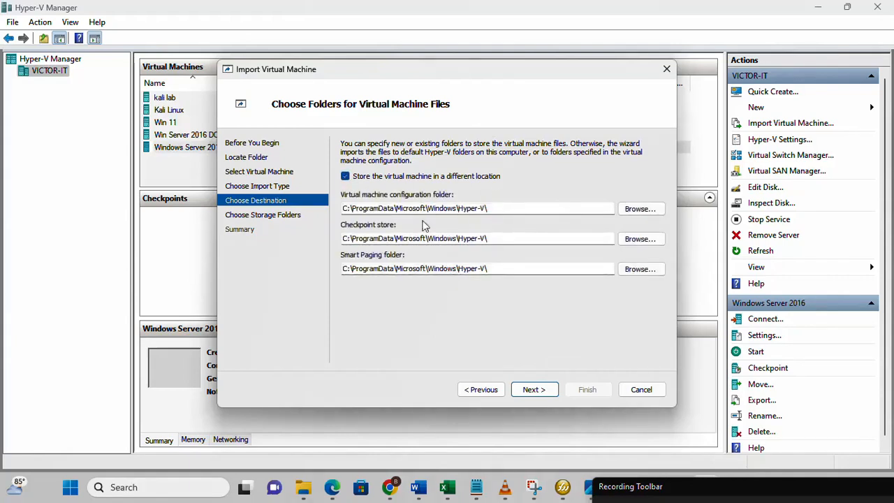
mouse_move(414, 198)
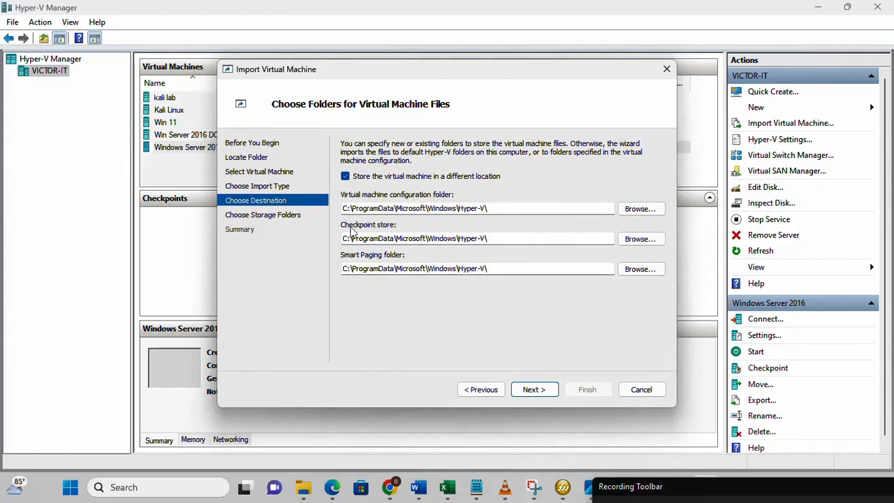
mouse_move(349, 264)
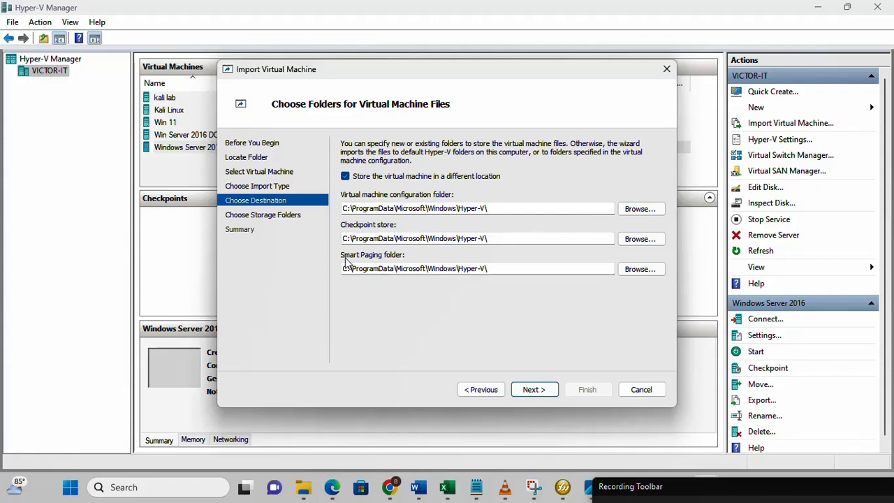
mouse_move(436, 215)
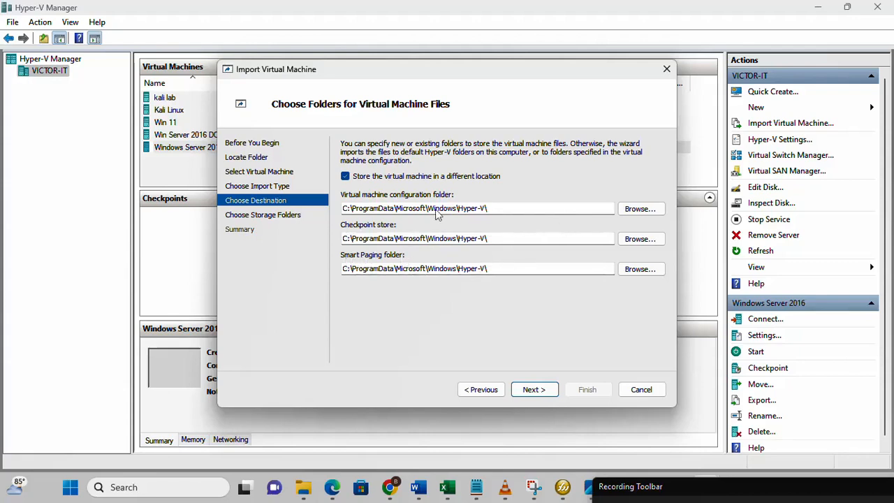
click(345, 176)
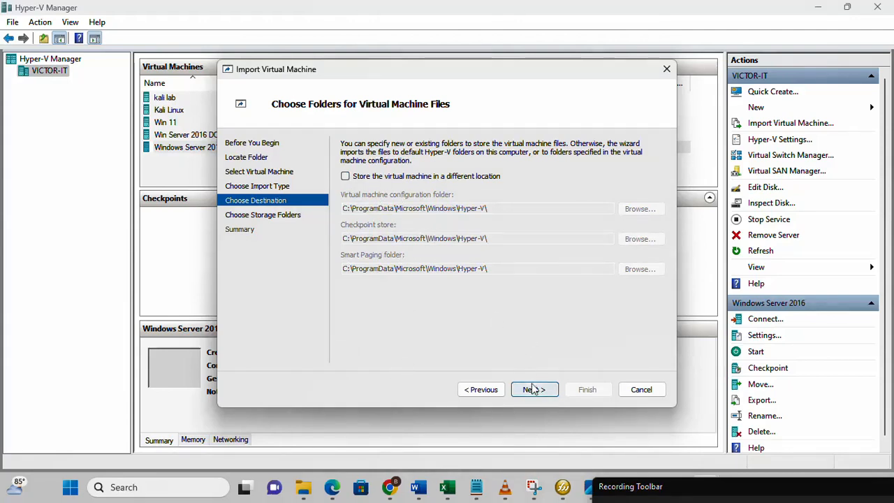
click(534, 388)
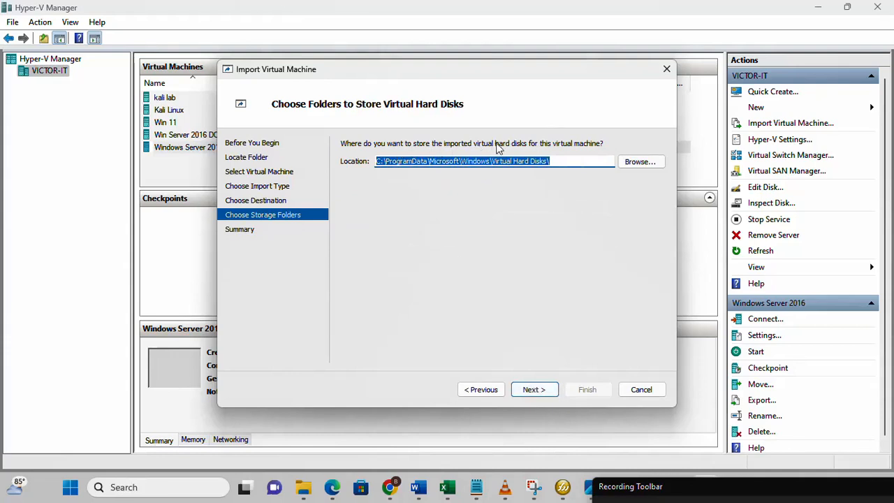
mouse_move(572, 151)
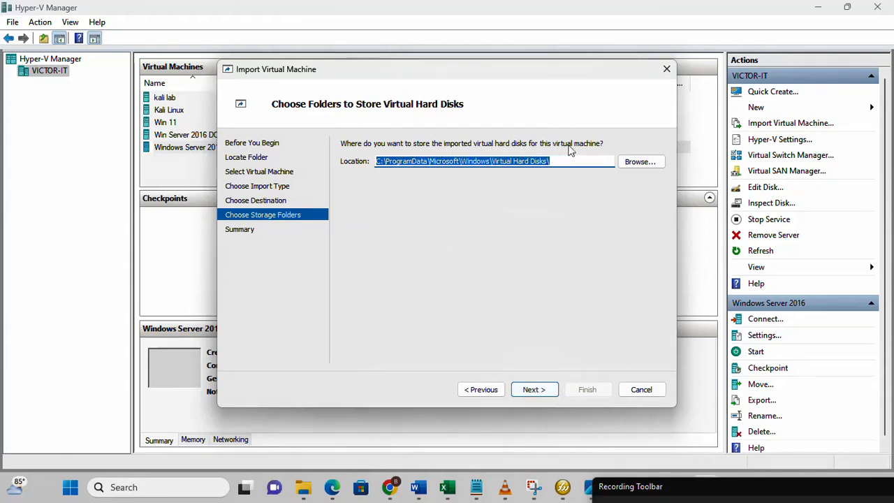
mouse_move(590, 152)
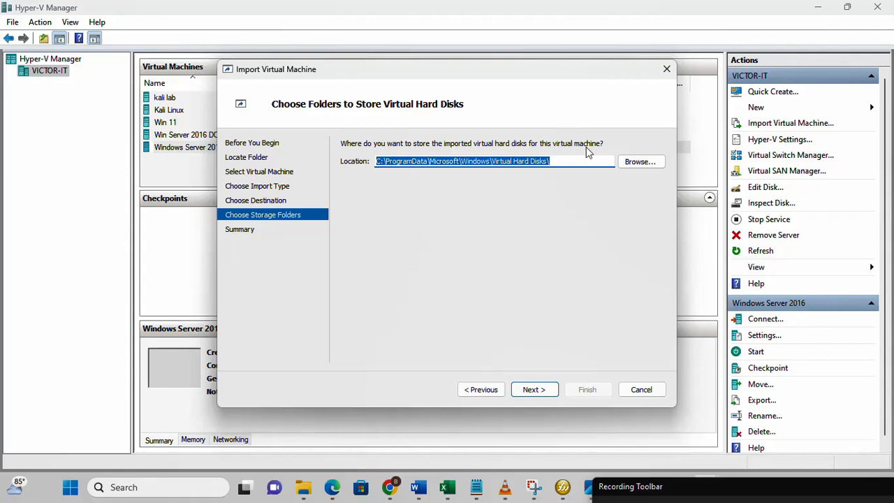
mouse_move(517, 198)
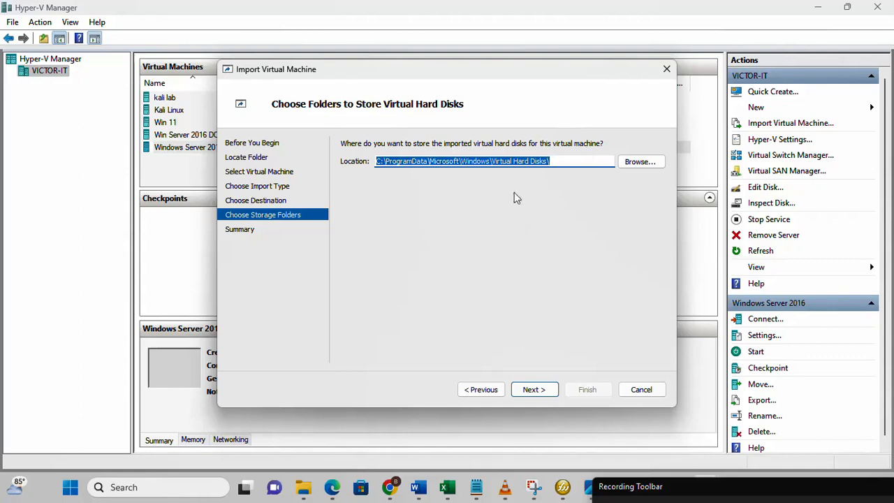
mouse_move(561, 166)
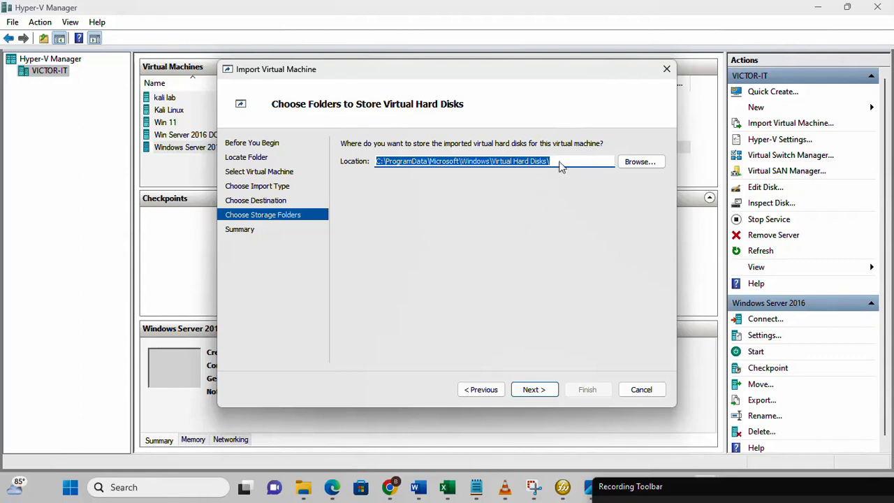
mouse_move(487, 193)
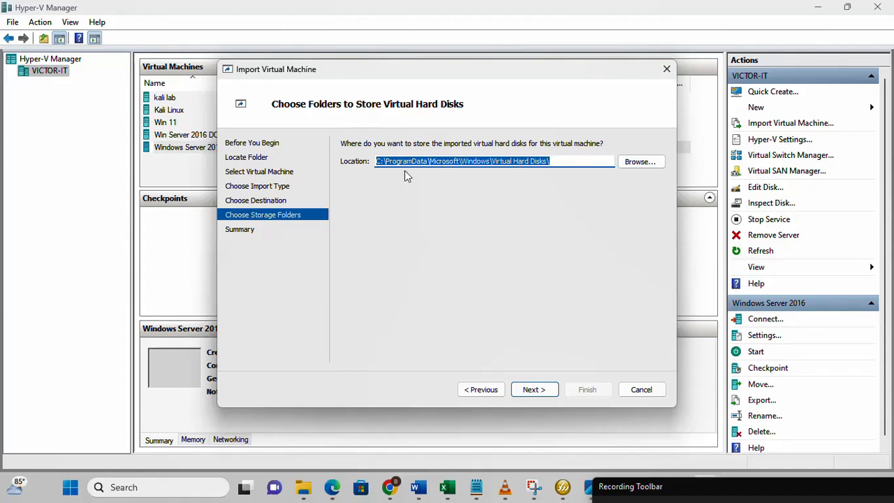
mouse_move(491, 256)
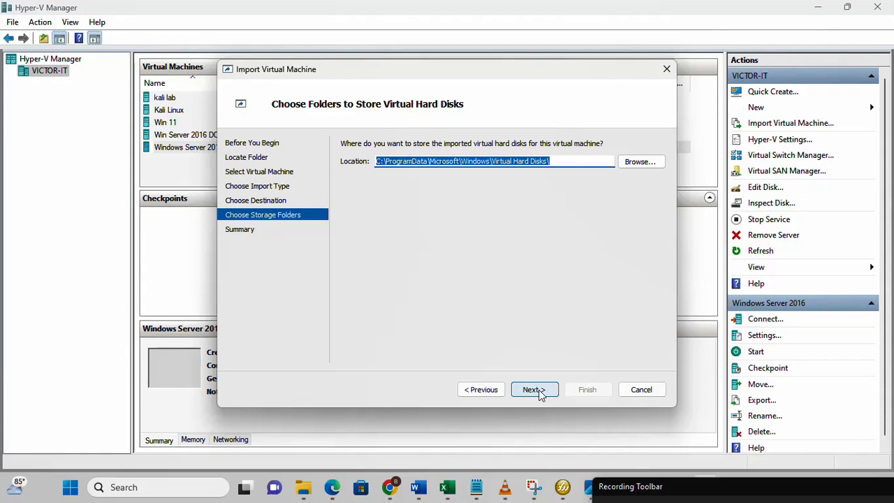
click(533, 388)
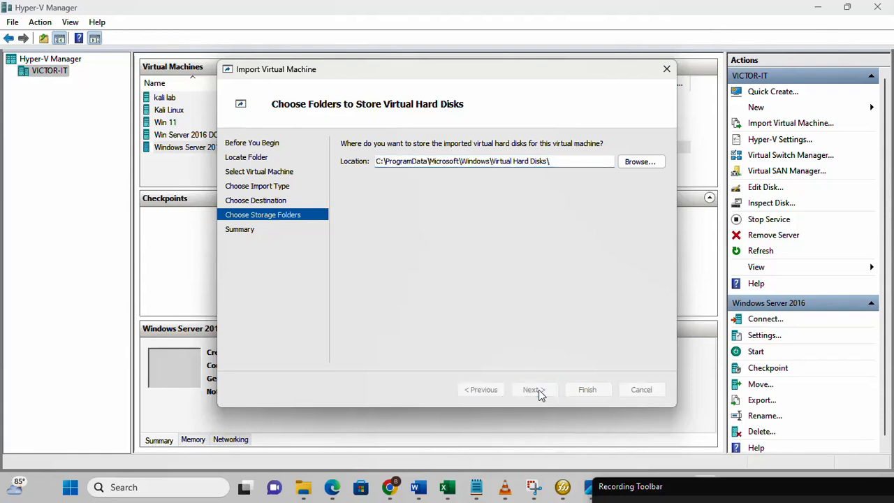
- Confirm the import summary and finish, starting the copy of the Windows Server 2016 VHDX
click(533, 389)
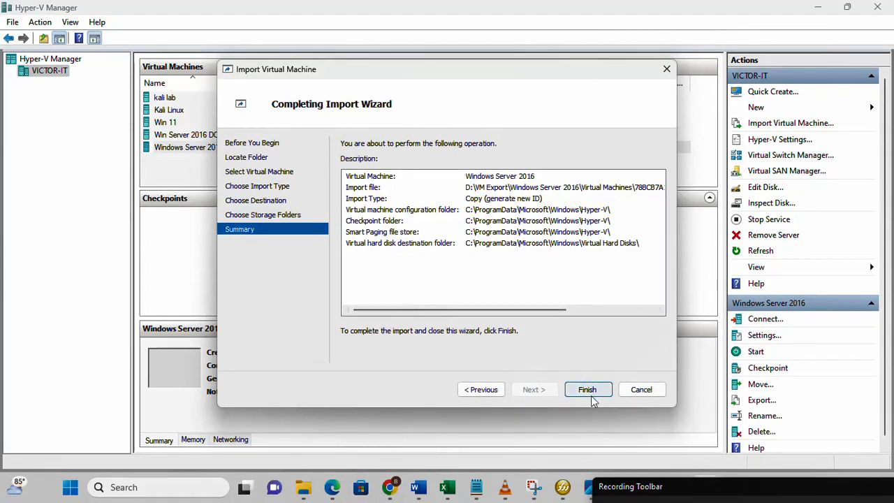
click(587, 388)
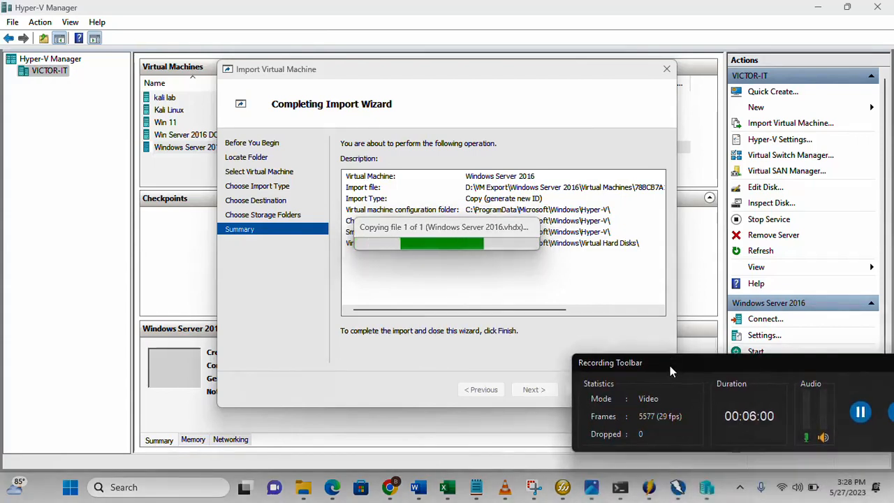
mouse_move(854, 388)
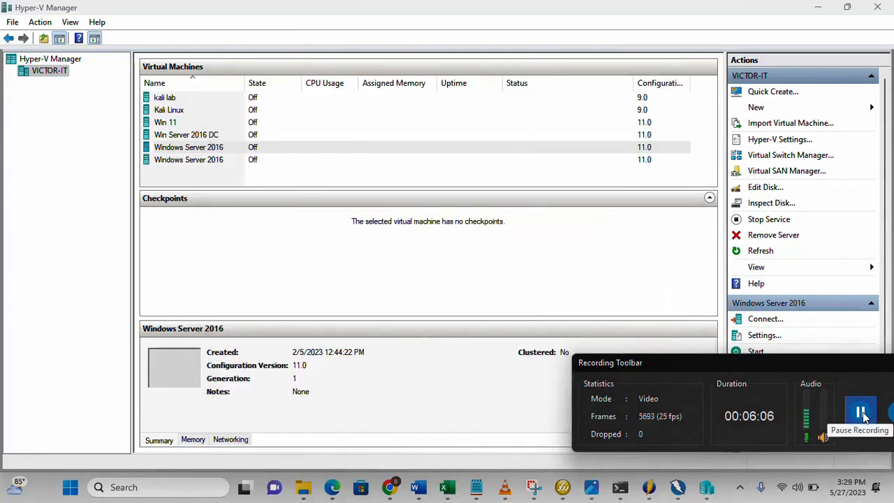
- Select the second Windows Server 2016 entry to view the imported copy's summary
click(861, 411)
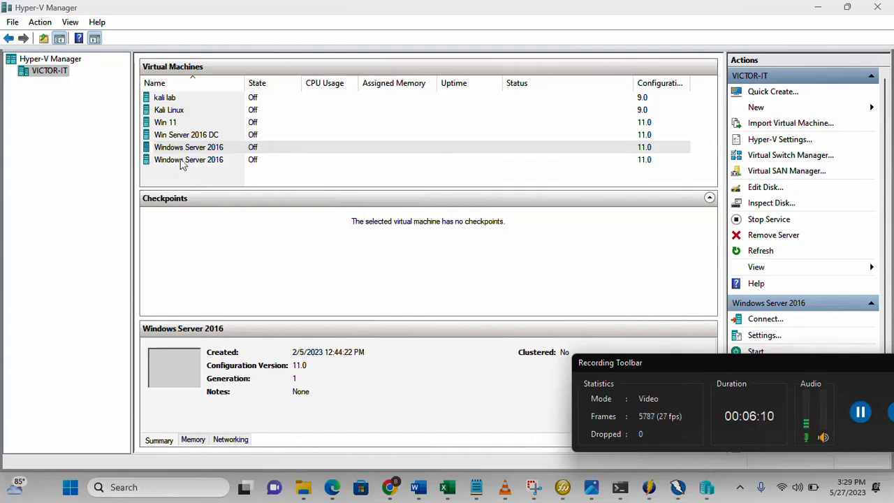
mouse_move(207, 165)
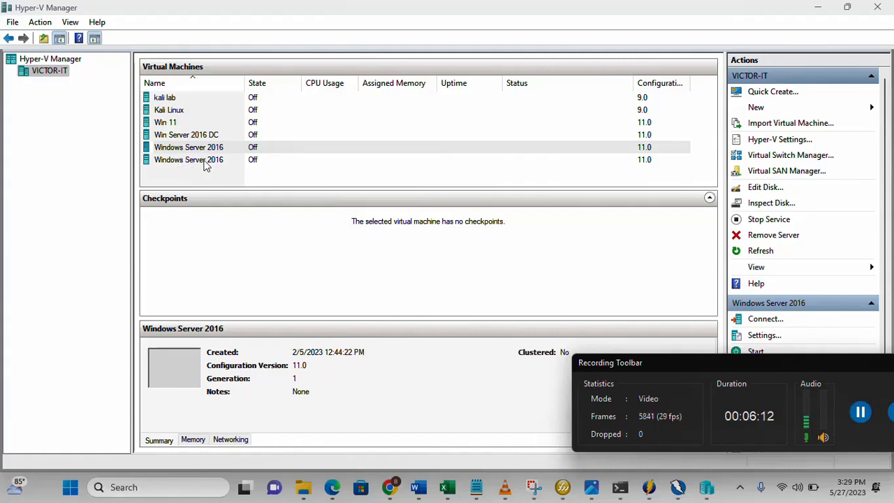
click(189, 159)
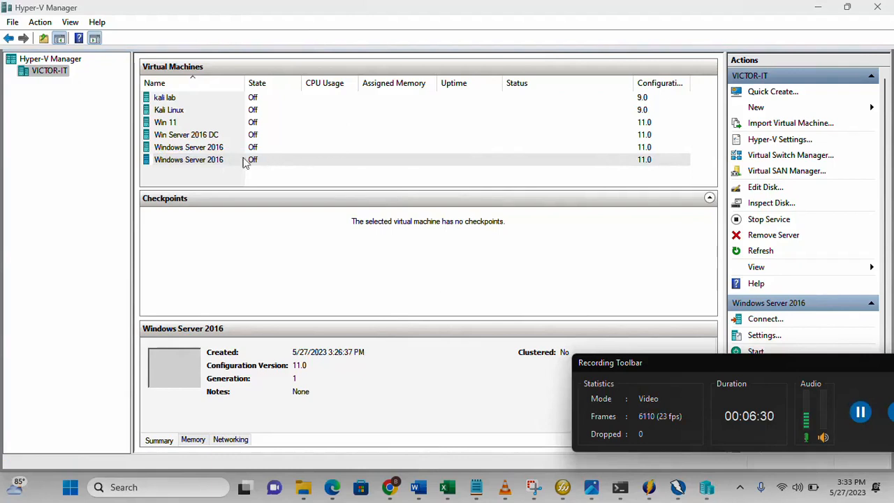
mouse_move(207, 164)
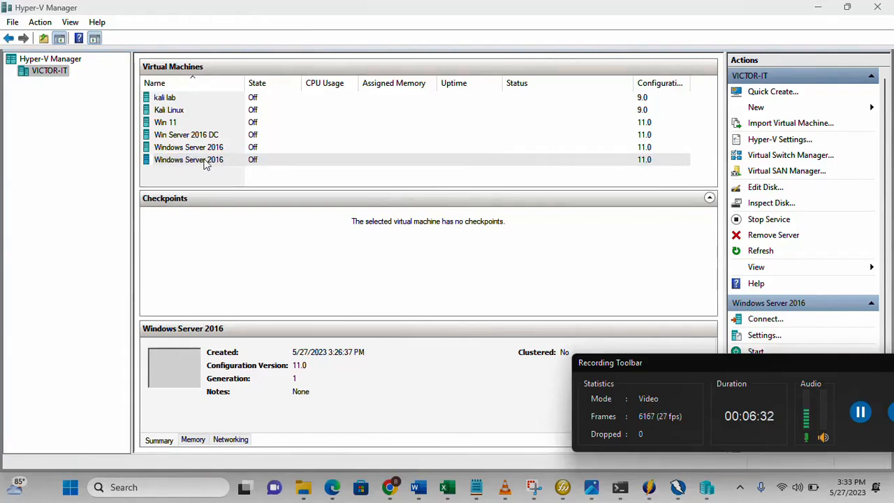
mouse_move(202, 165)
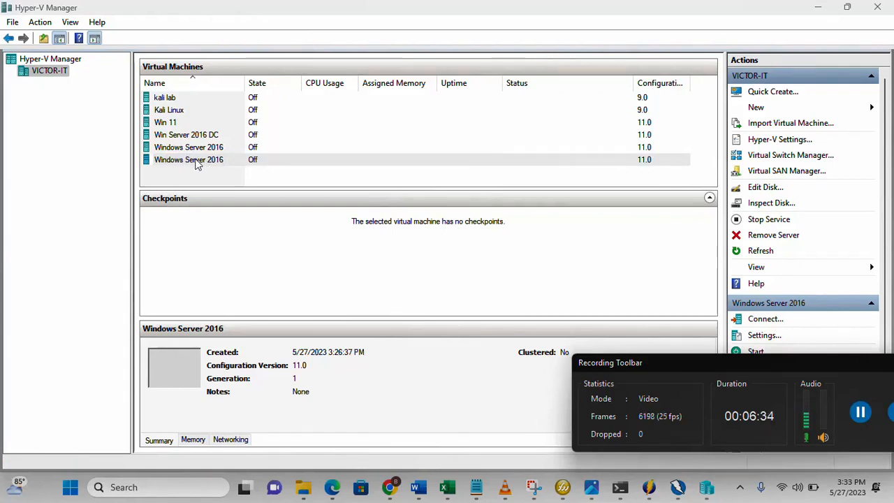
mouse_move(274, 171)
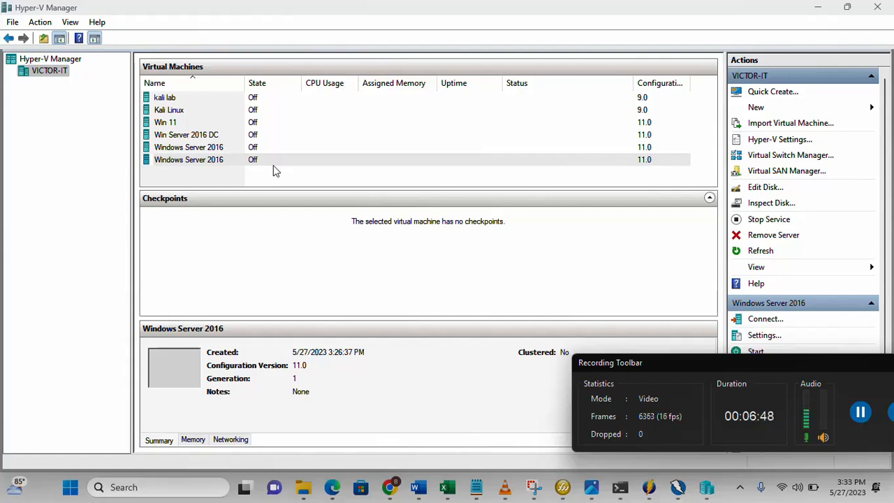
mouse_move(688, 199)
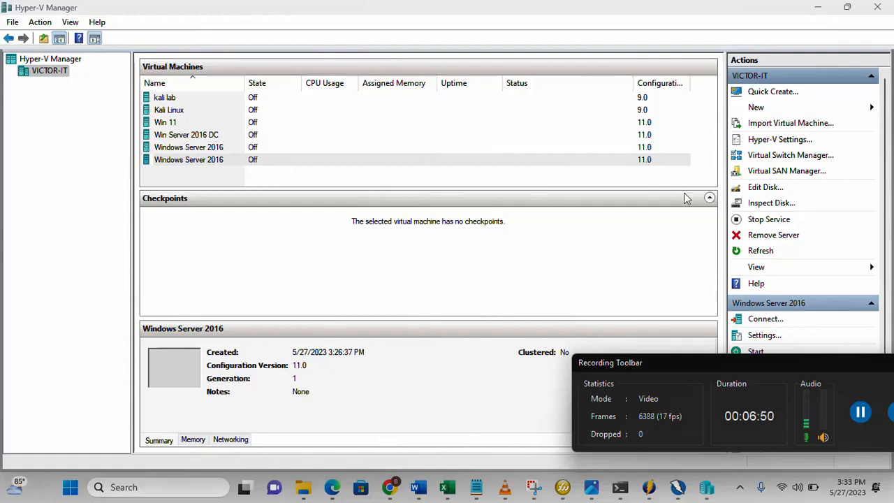
mouse_move(566, 176)
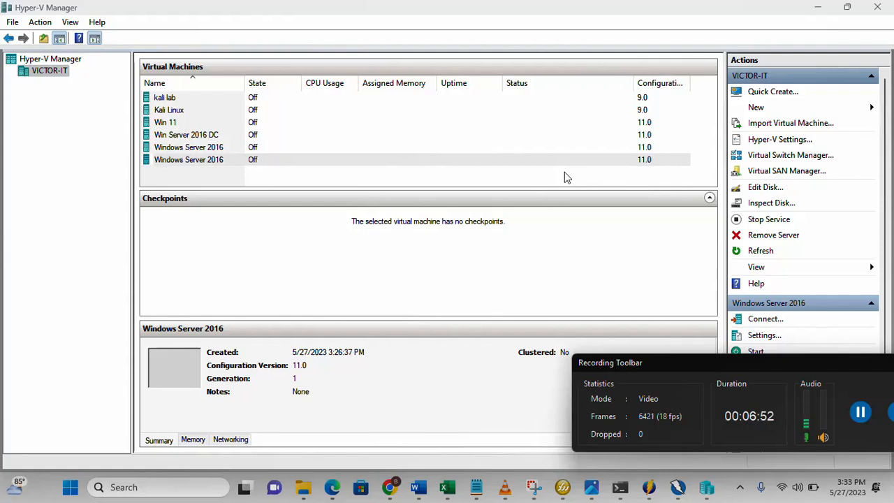
mouse_move(193, 162)
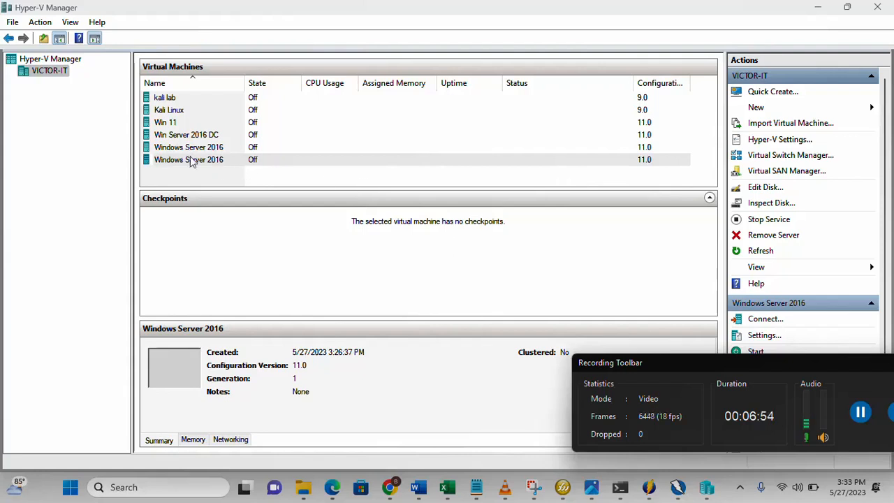
mouse_move(55, 85)
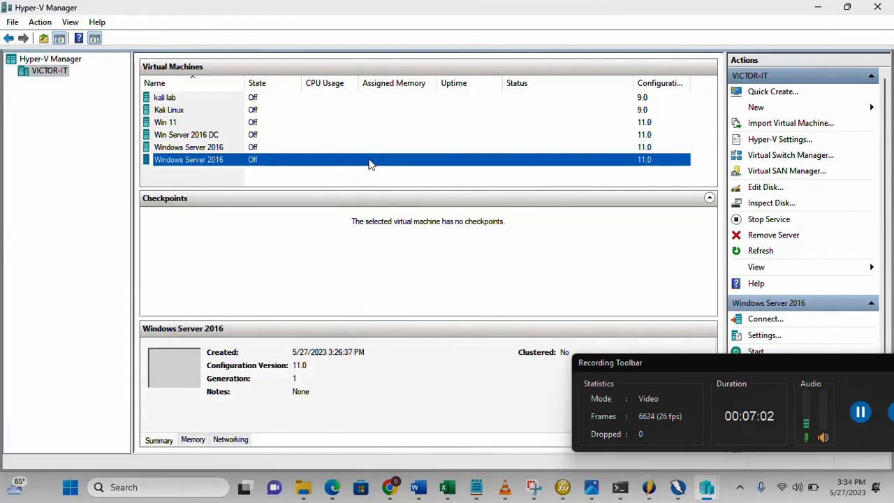
mouse_move(412, 188)
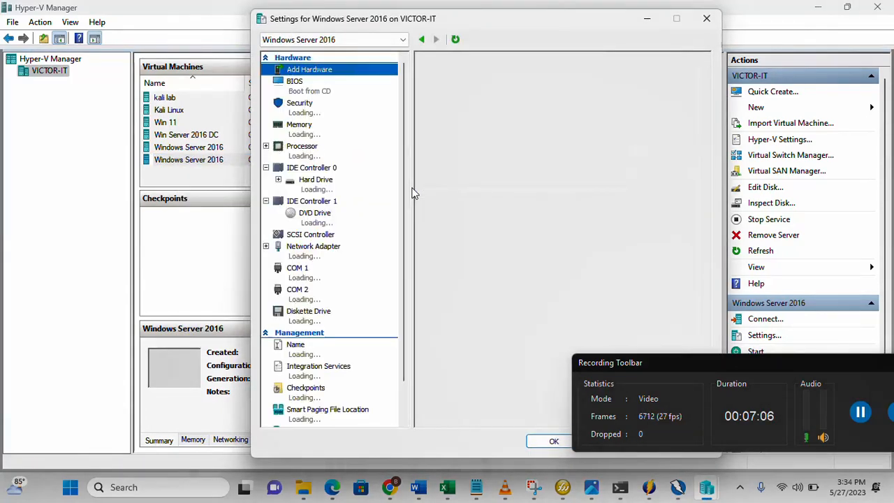
- Show the VM's Hard Drive under IDE Controller 0 and browse for its virtual hard disk file
click(310, 69)
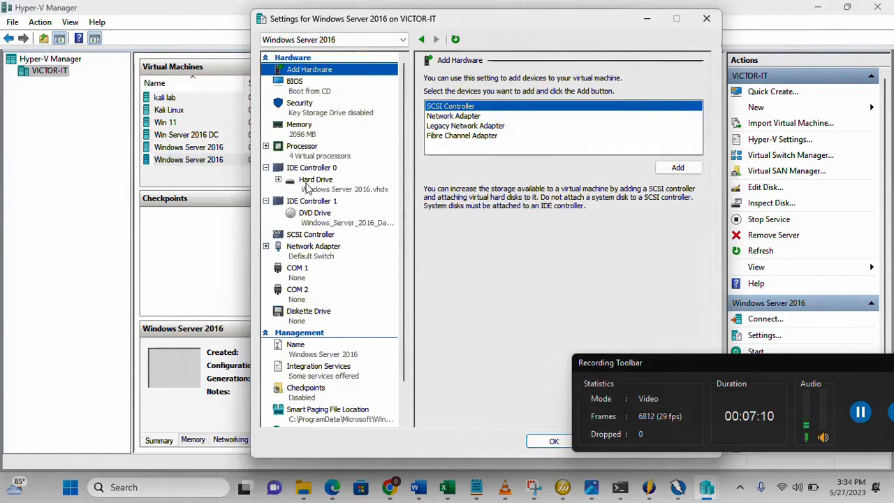
click(315, 179)
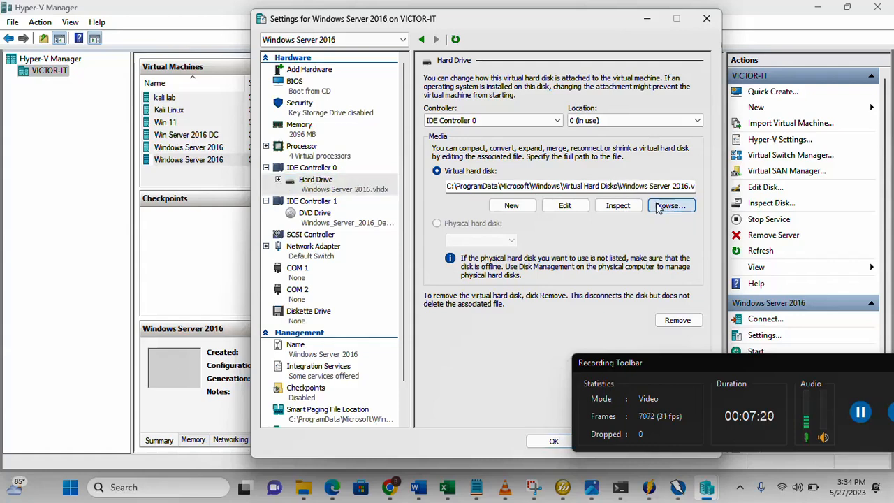
click(670, 206)
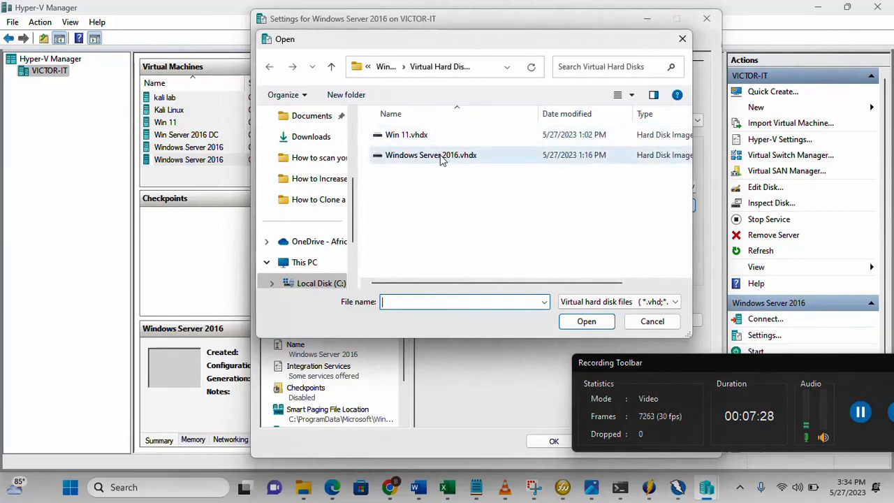
- Inspect Windows Server 2016.vhdx in the Virtual Hard Disks folder, then close the picker without choosing
click(430, 154)
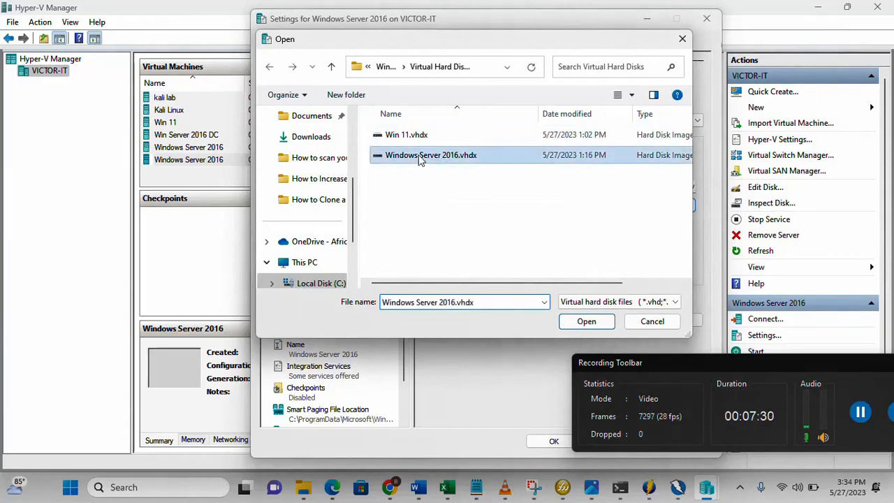
right_click(430, 153)
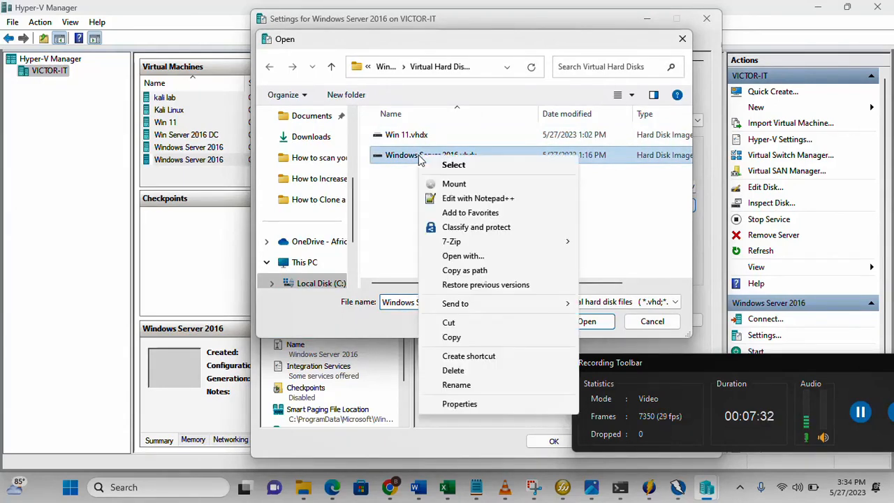
mouse_move(452, 337)
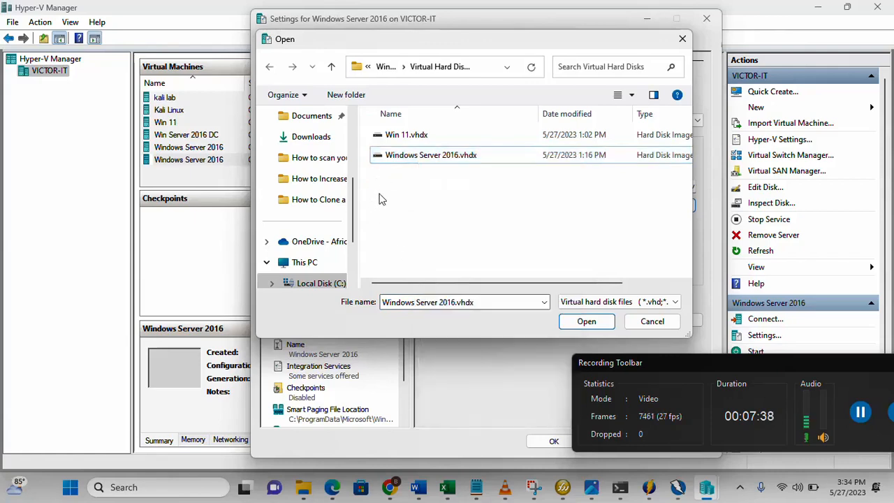
click(430, 154)
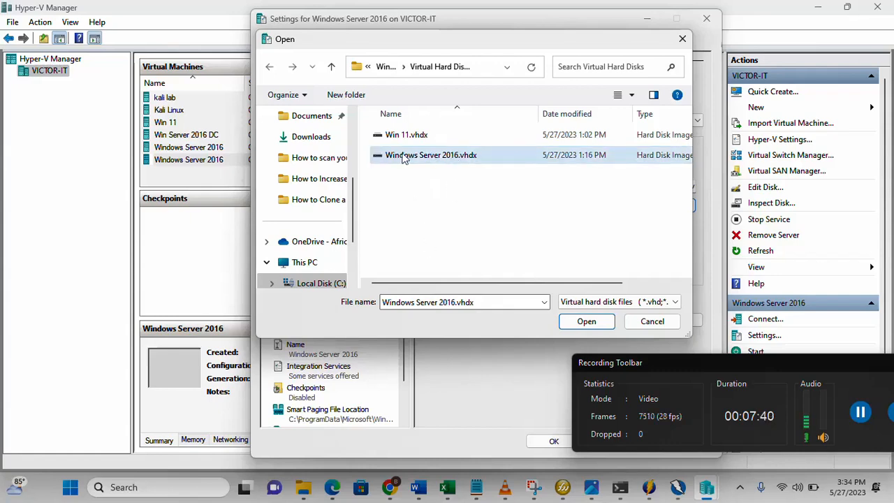
mouse_move(431, 154)
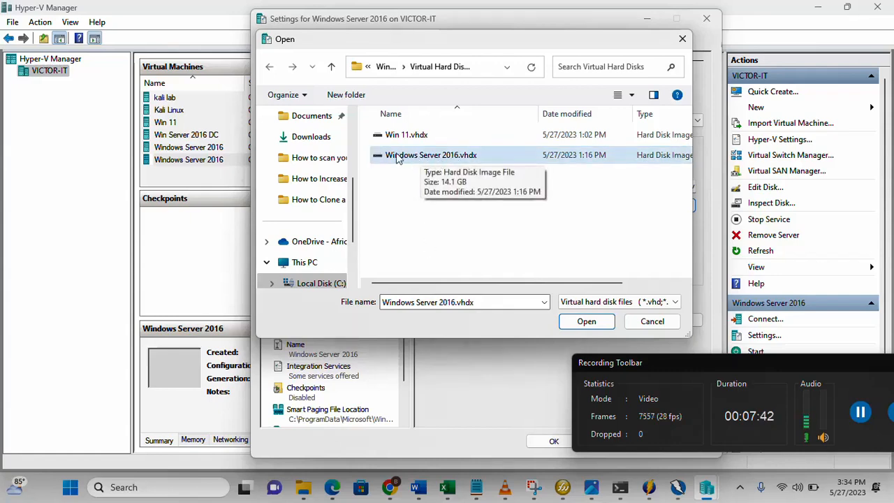
mouse_move(442, 162)
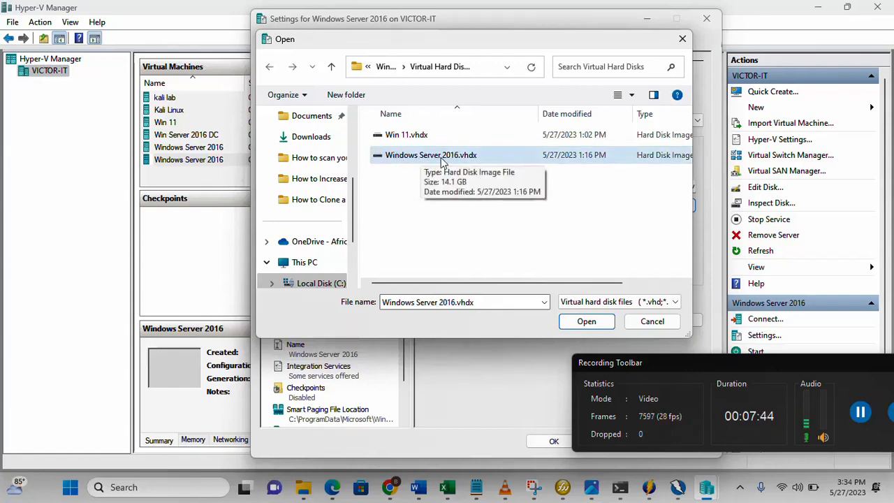
mouse_move(393, 200)
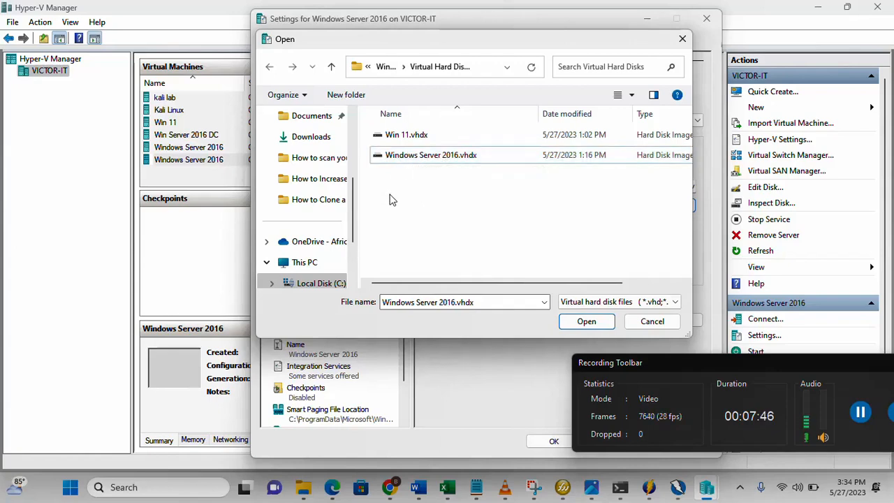
mouse_move(402, 193)
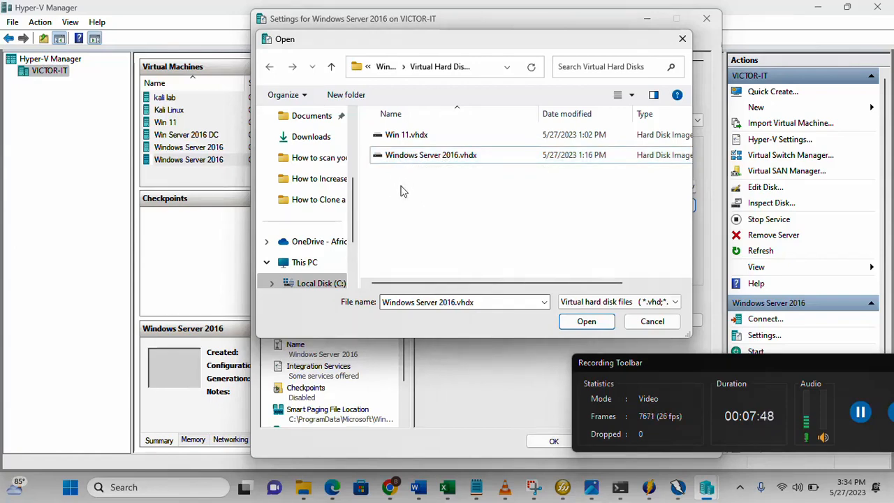
mouse_move(424, 201)
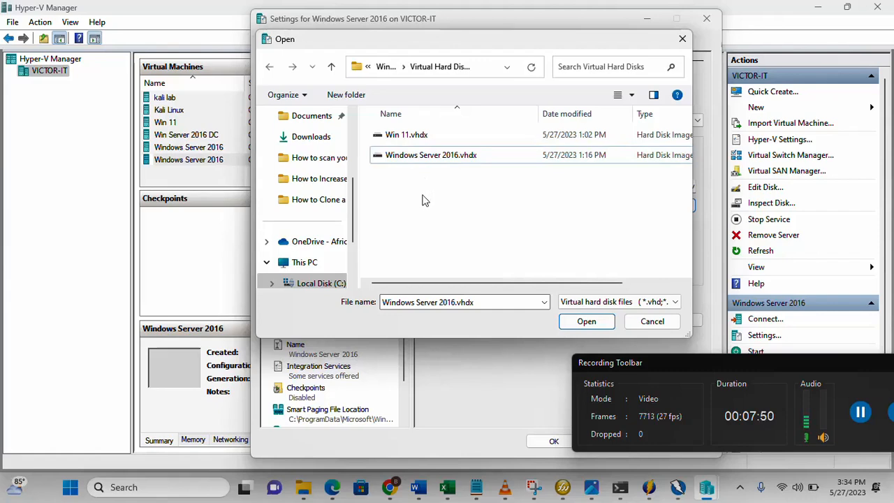
mouse_move(662, 55)
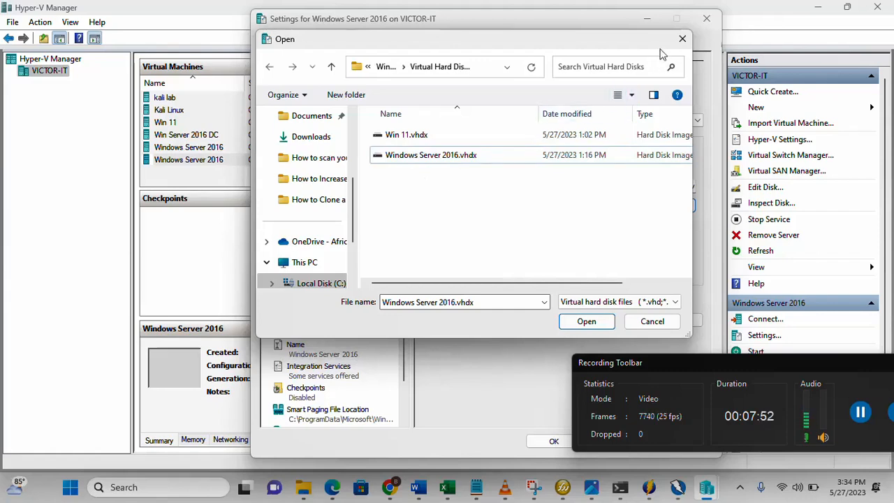
click(587, 321)
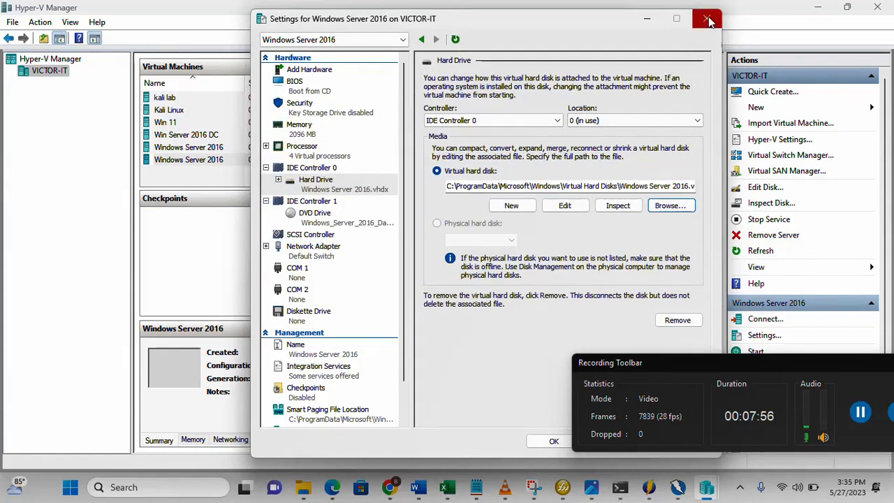
- Close the Windows Server 2016 settings window, leaving both machines listed as Off
click(707, 19)
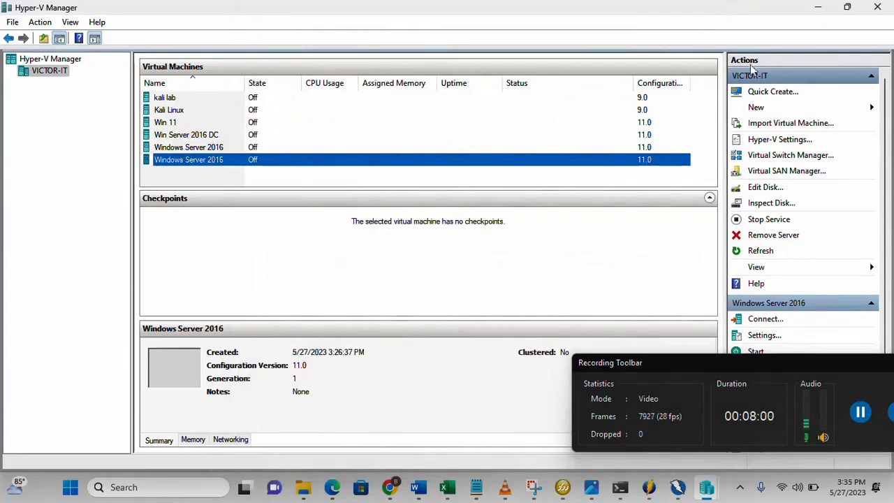
mouse_move(757, 106)
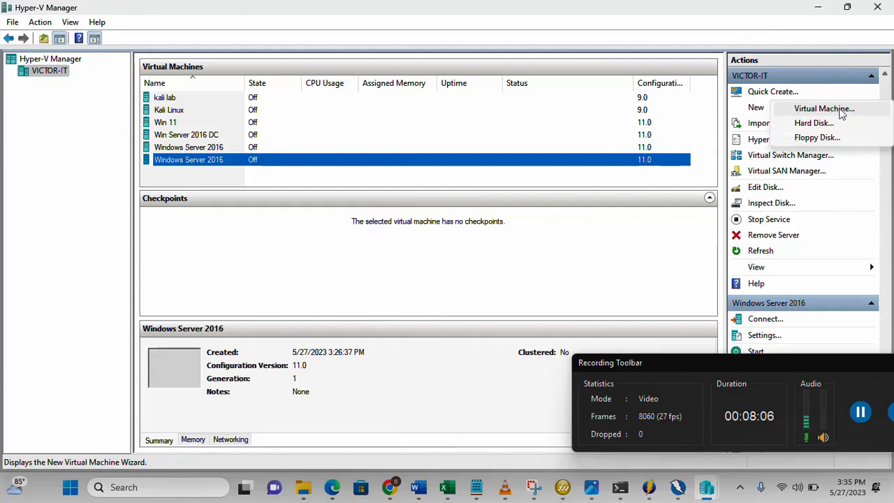
- Start the New Virtual Machine Wizard from the Actions pane
click(824, 109)
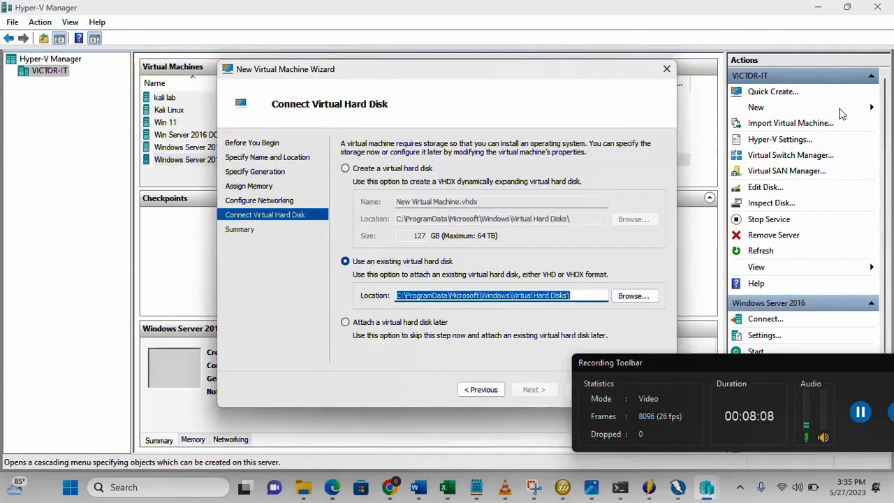
mouse_move(235, 206)
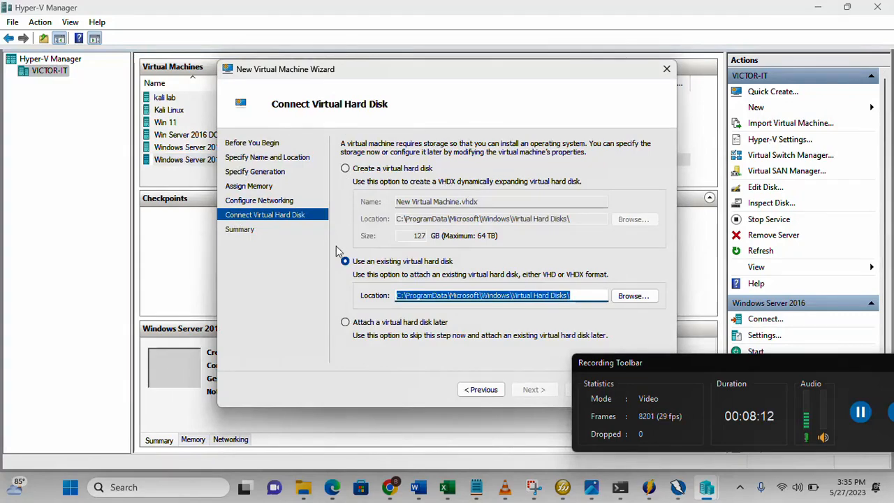
mouse_move(252, 159)
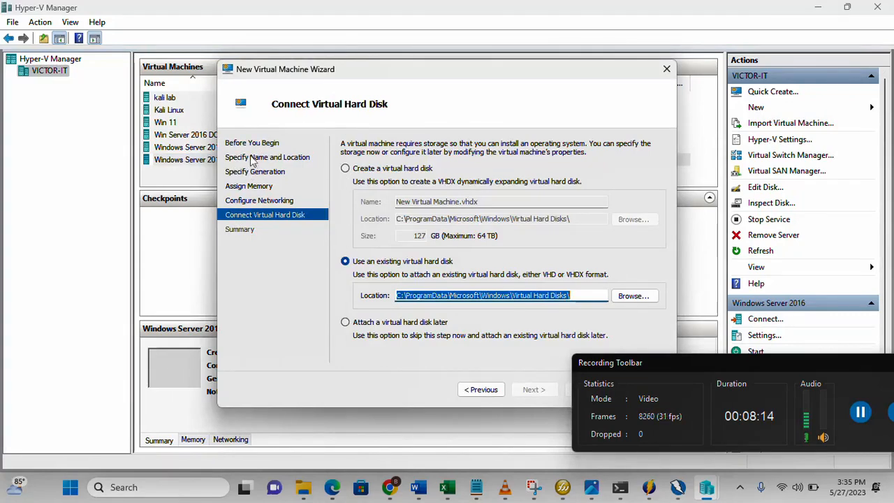
mouse_move(264, 215)
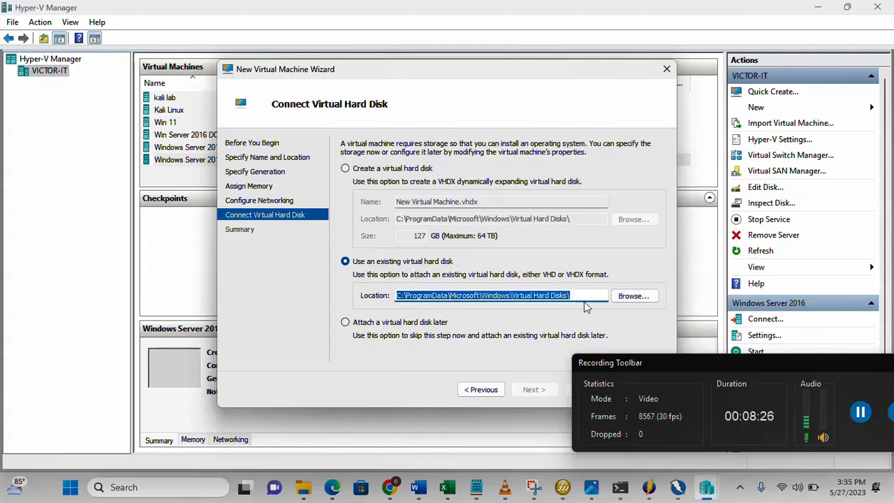
mouse_move(612, 308)
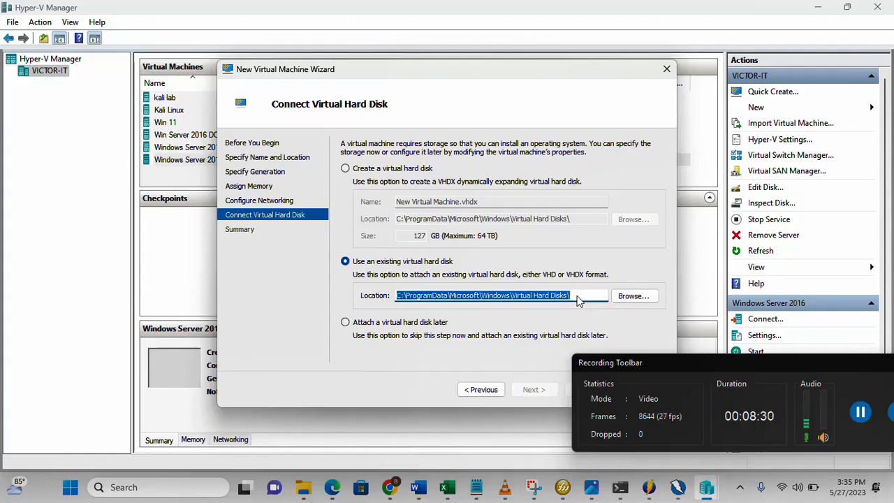
mouse_move(580, 302)
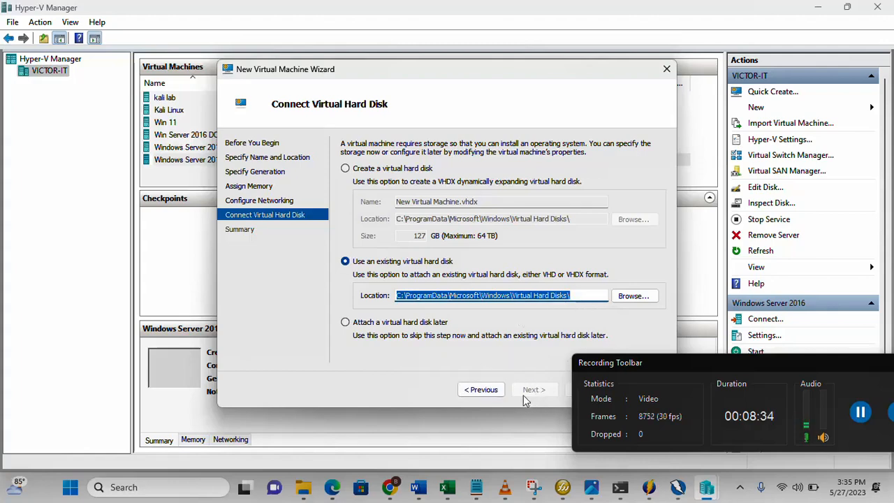
mouse_move(486, 251)
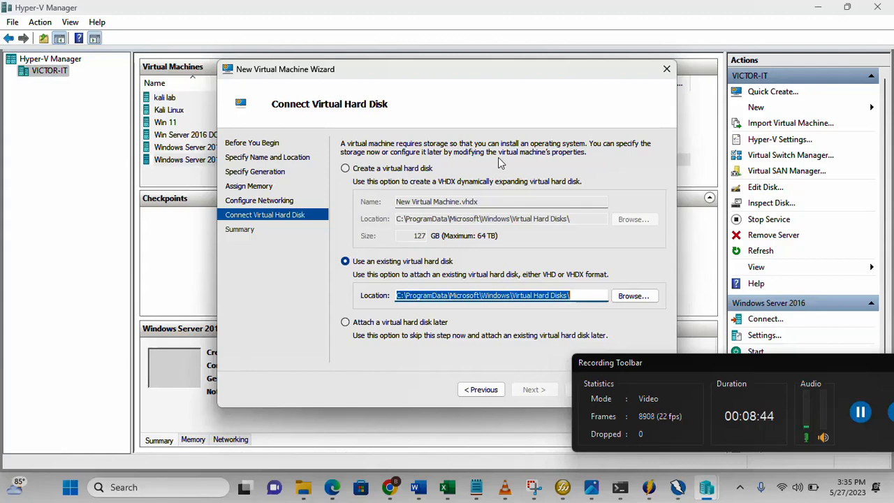
mouse_move(485, 78)
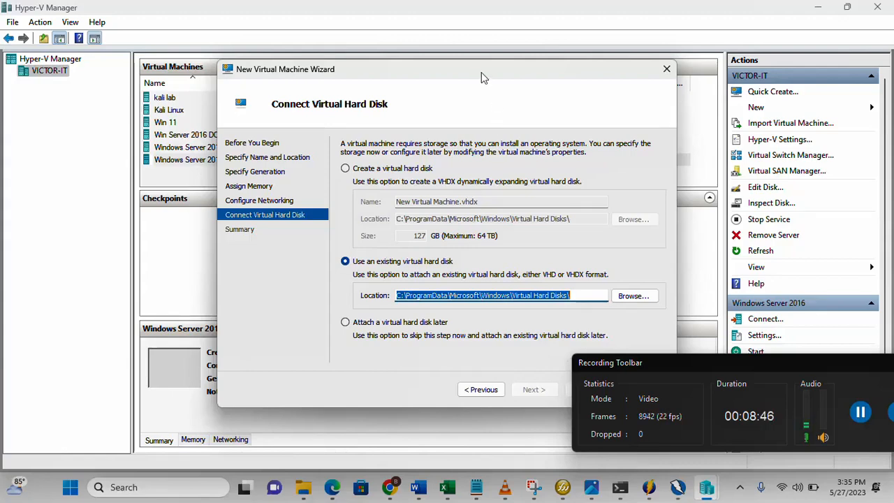
mouse_move(372, 76)
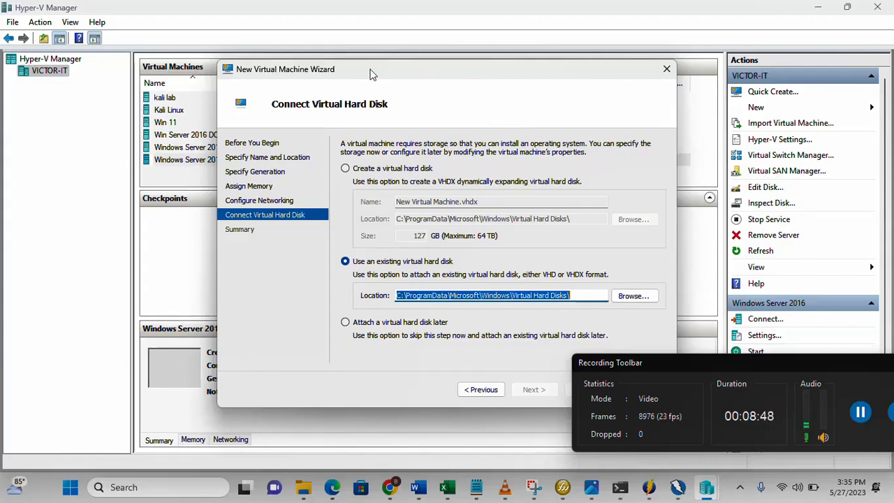